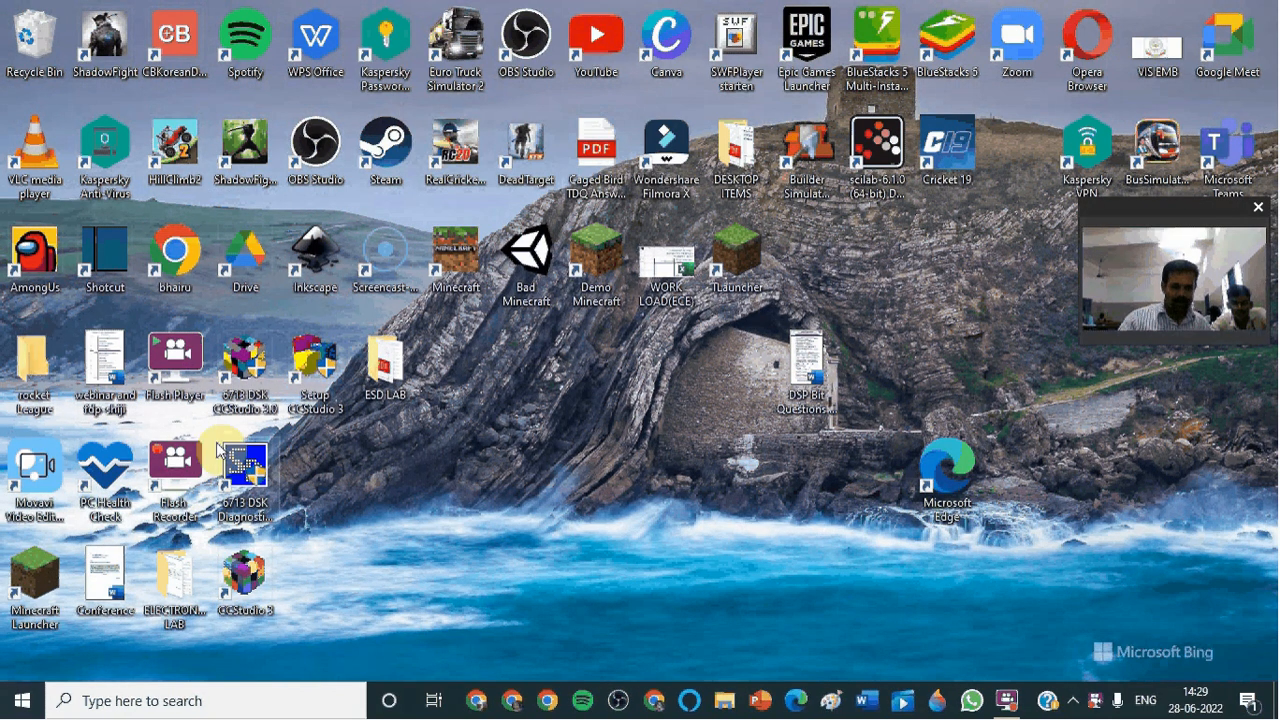
- Import the C6713 Device Functional Simulator, little endian, in CCStudio Setup, then save and launch
{"action": "left_click", "coordinate": [314, 365]}
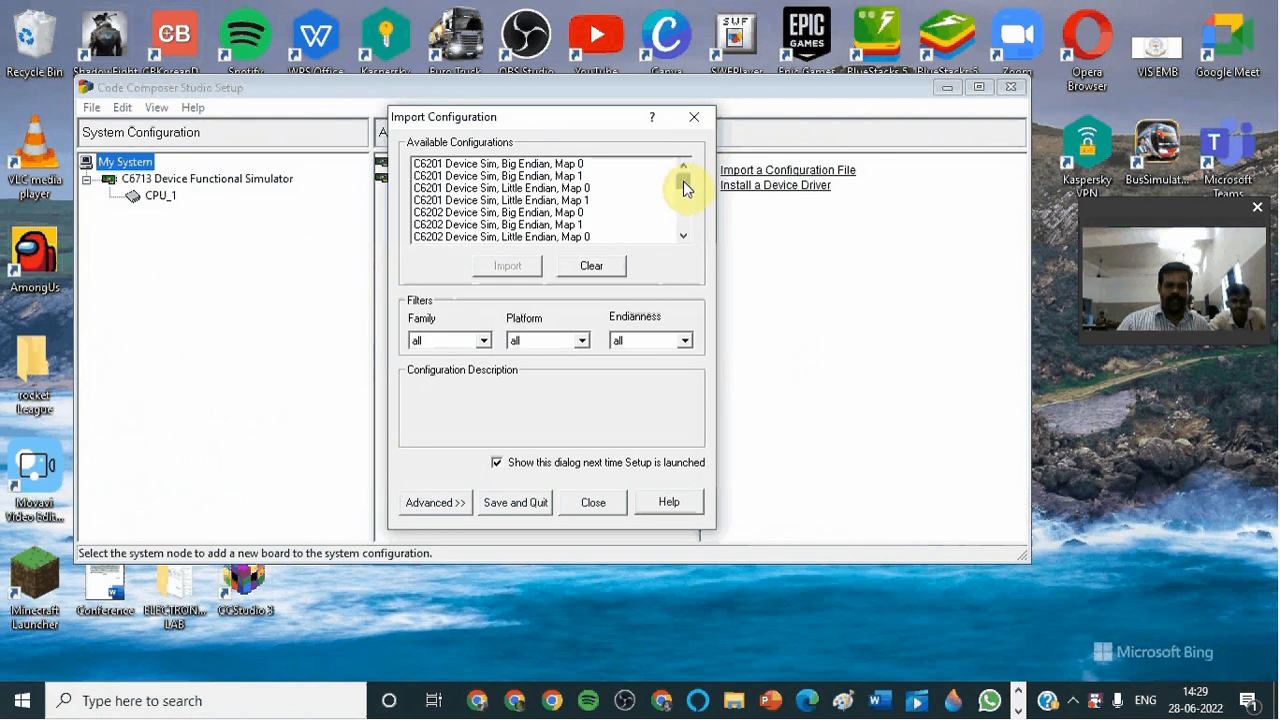
{"action": "scroll", "scroll_direction": "down", "scroll_amount": 3}
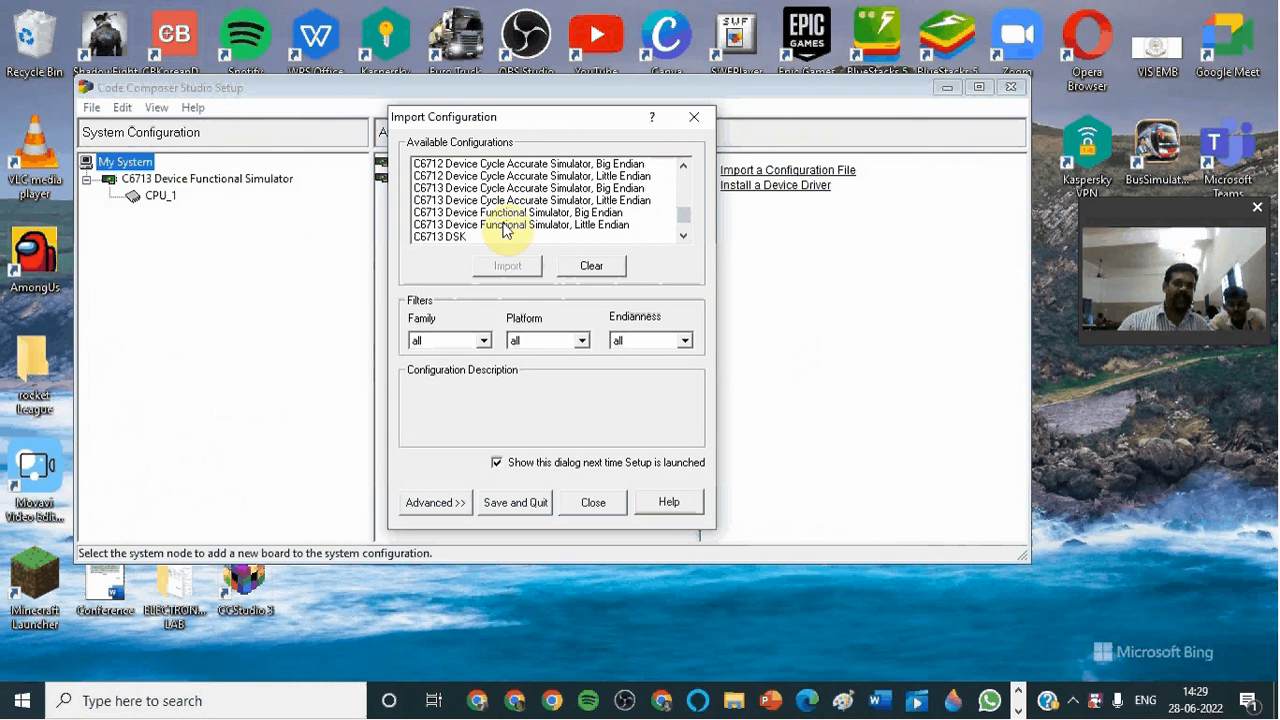
{"action": "left_click", "coordinate": [545, 224]}
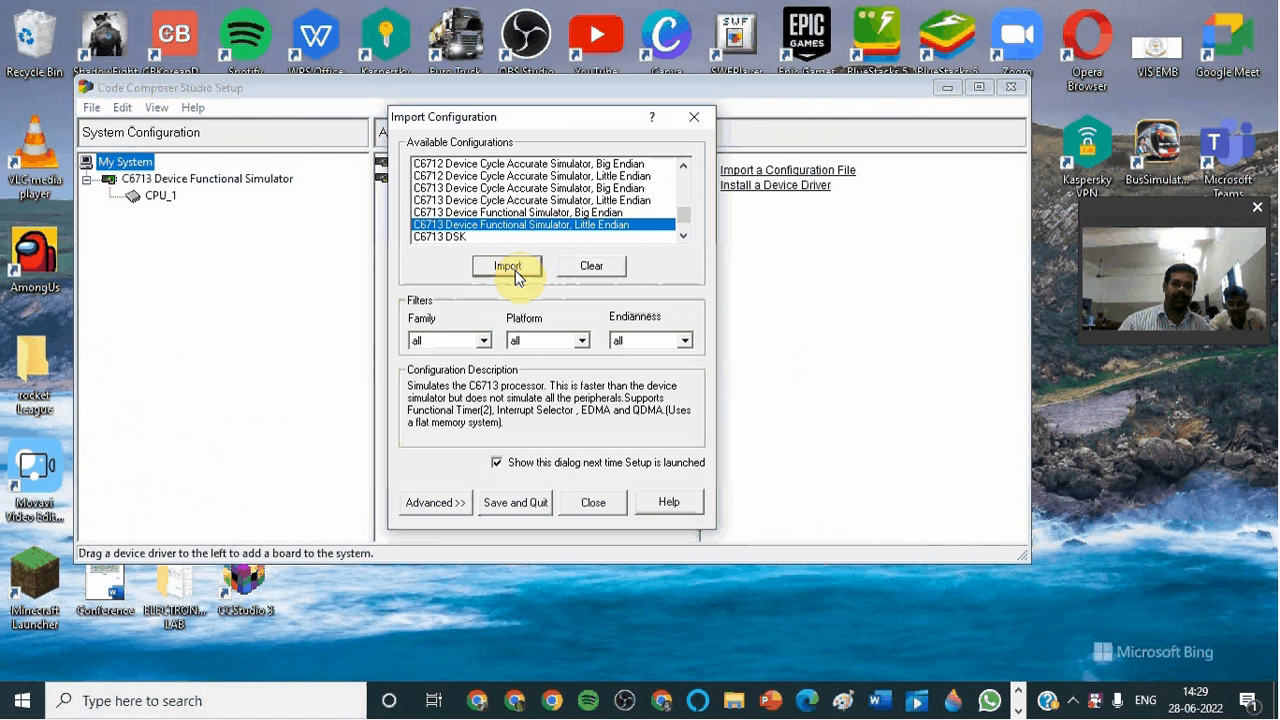
{"action": "left_click", "coordinate": [483, 340]}
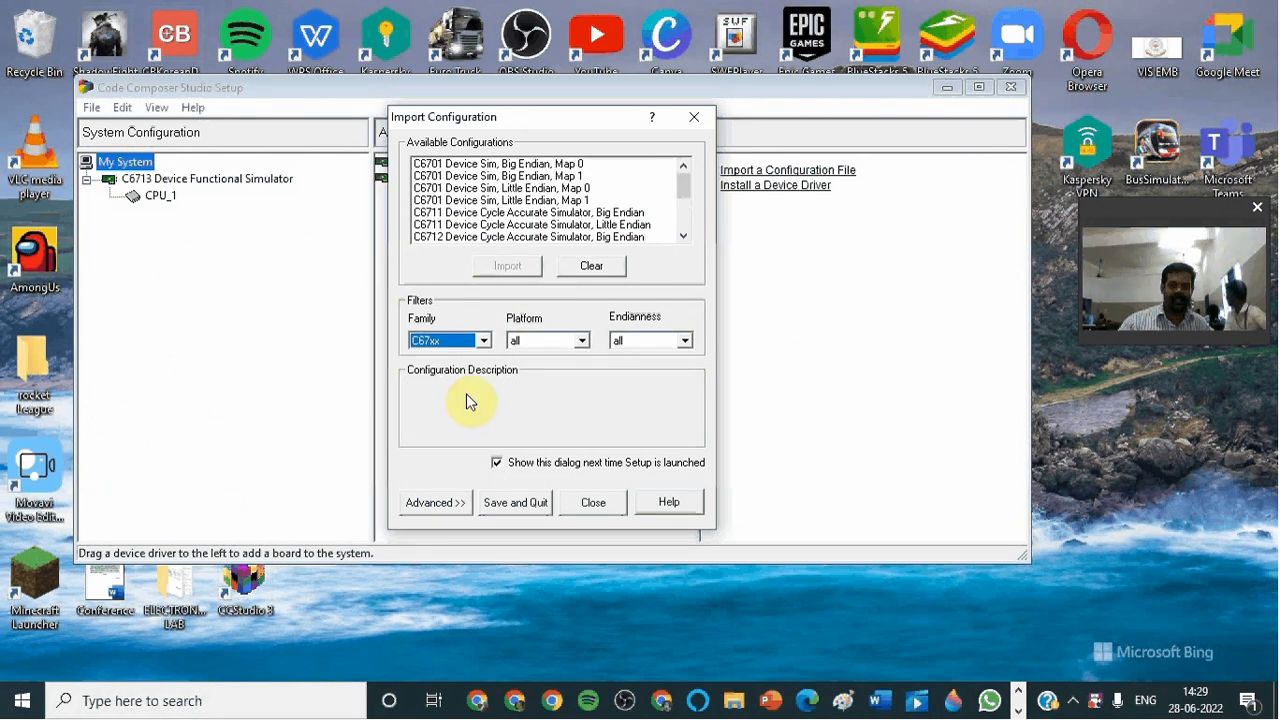
{"action": "left_click", "coordinate": [583, 340]}
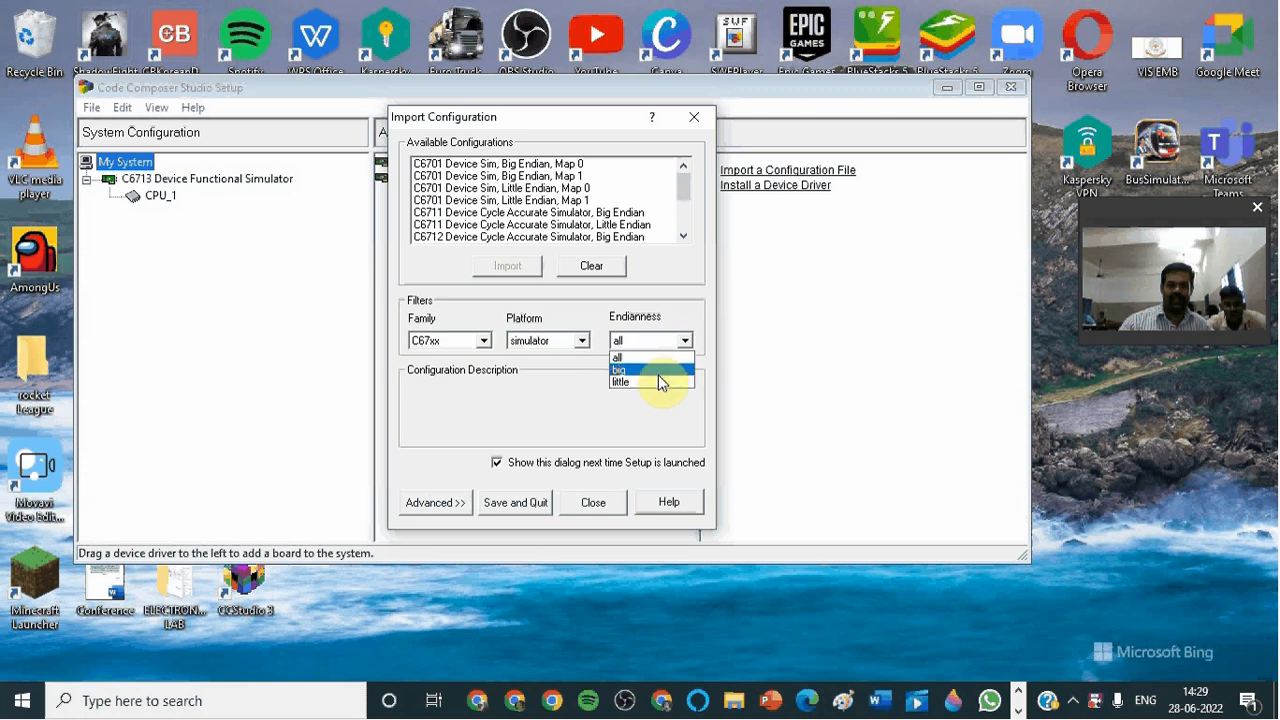
{"action": "left_click", "coordinate": [621, 381]}
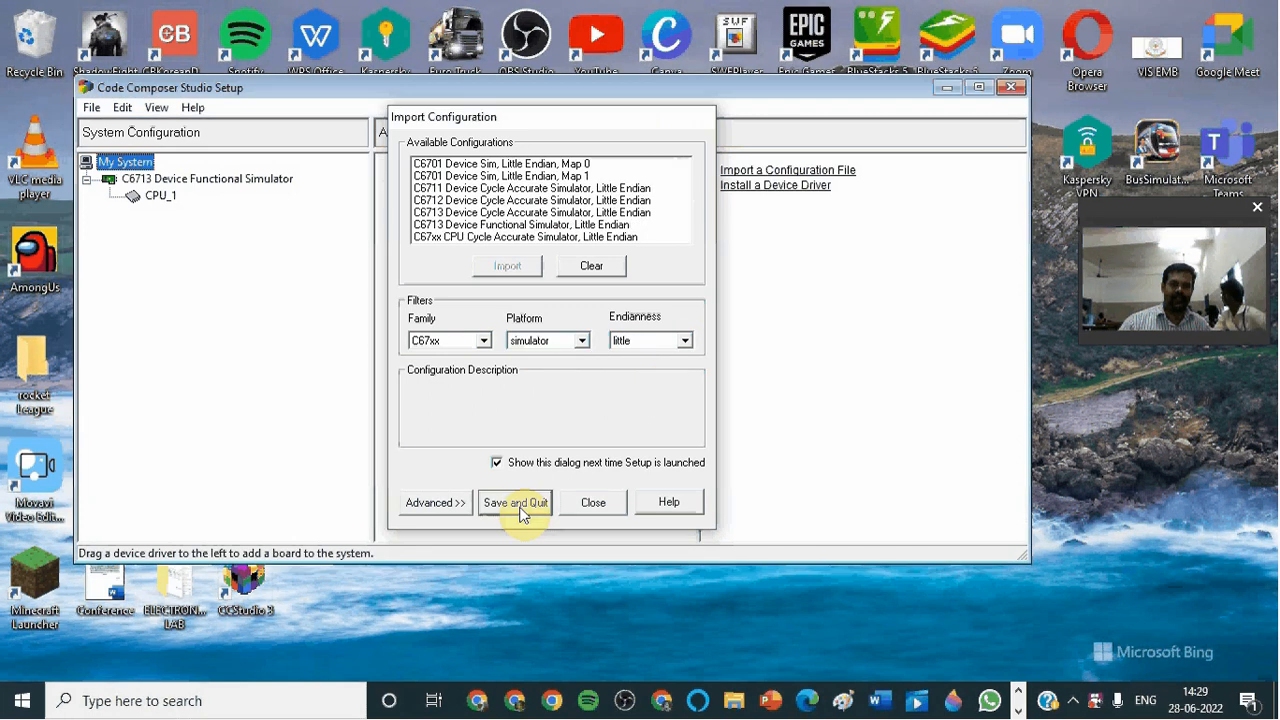
{"action": "left_click", "coordinate": [515, 502]}
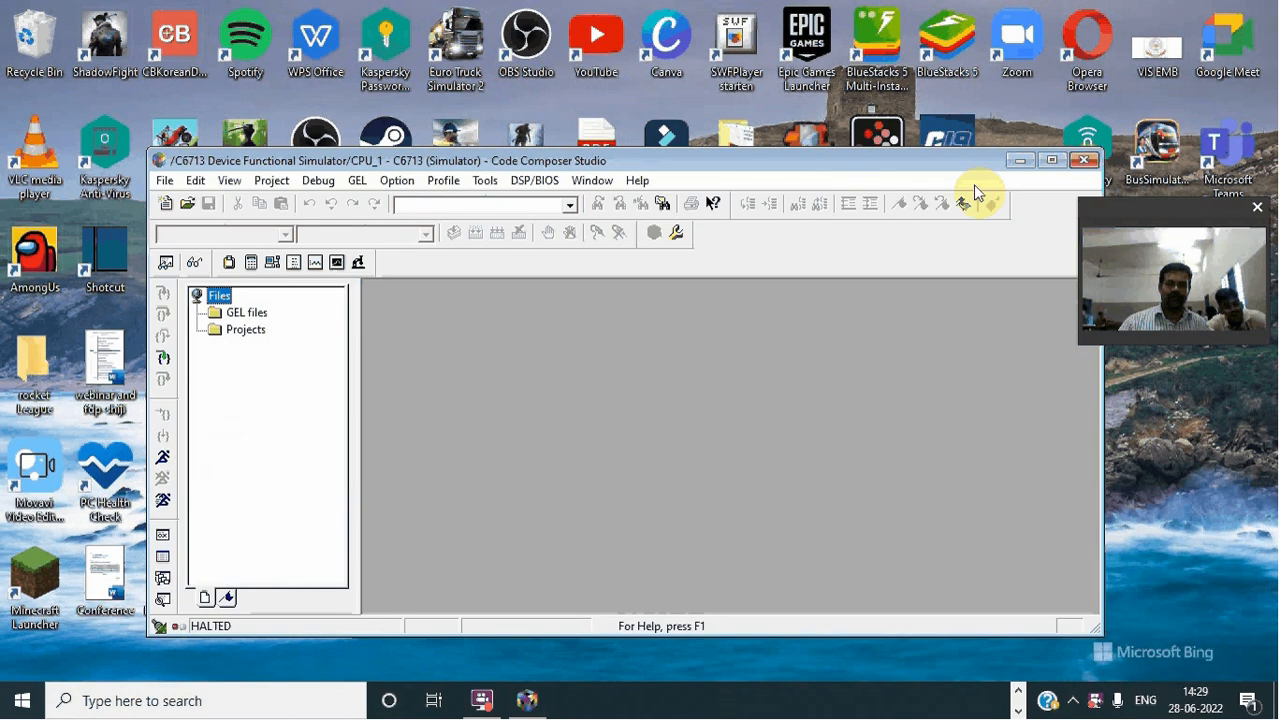
- Create the muzza project for TMS320C67XX and start a new blank source file
{"action": "left_click", "coordinate": [1048, 159]}
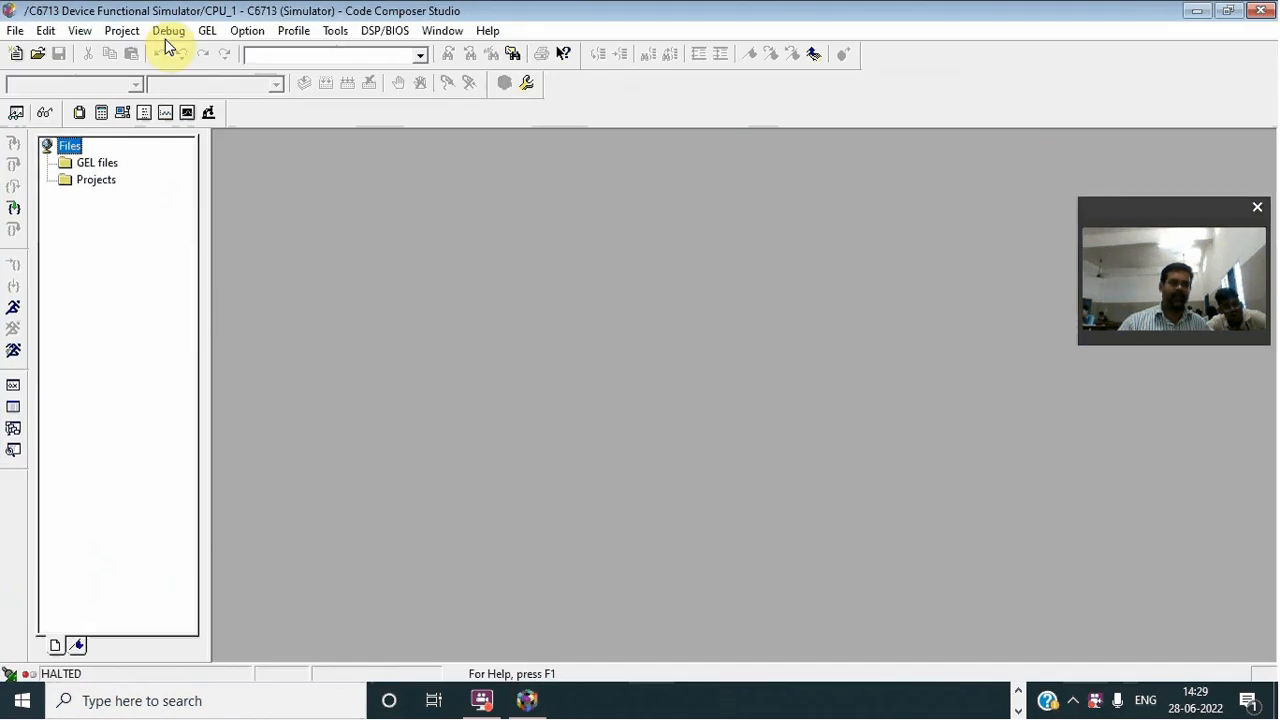
{"action": "left_click", "coordinate": [122, 31]}
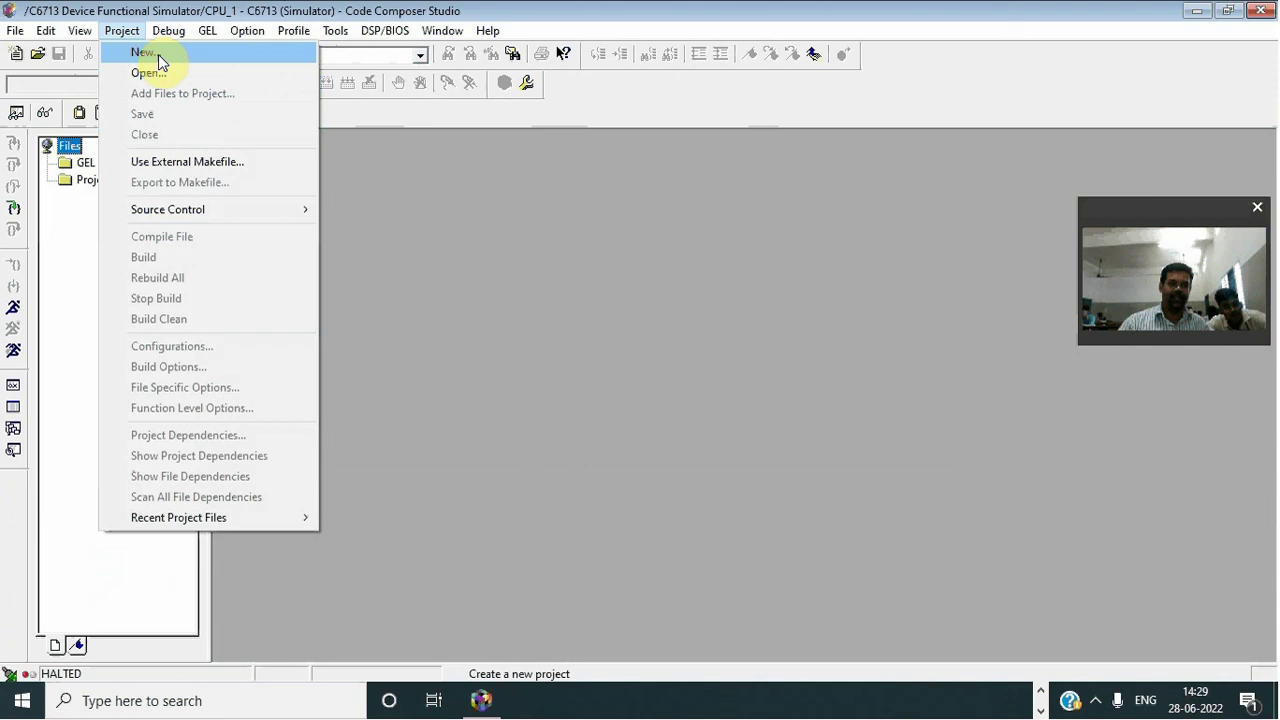
{"action": "left_click", "coordinate": [141, 49]}
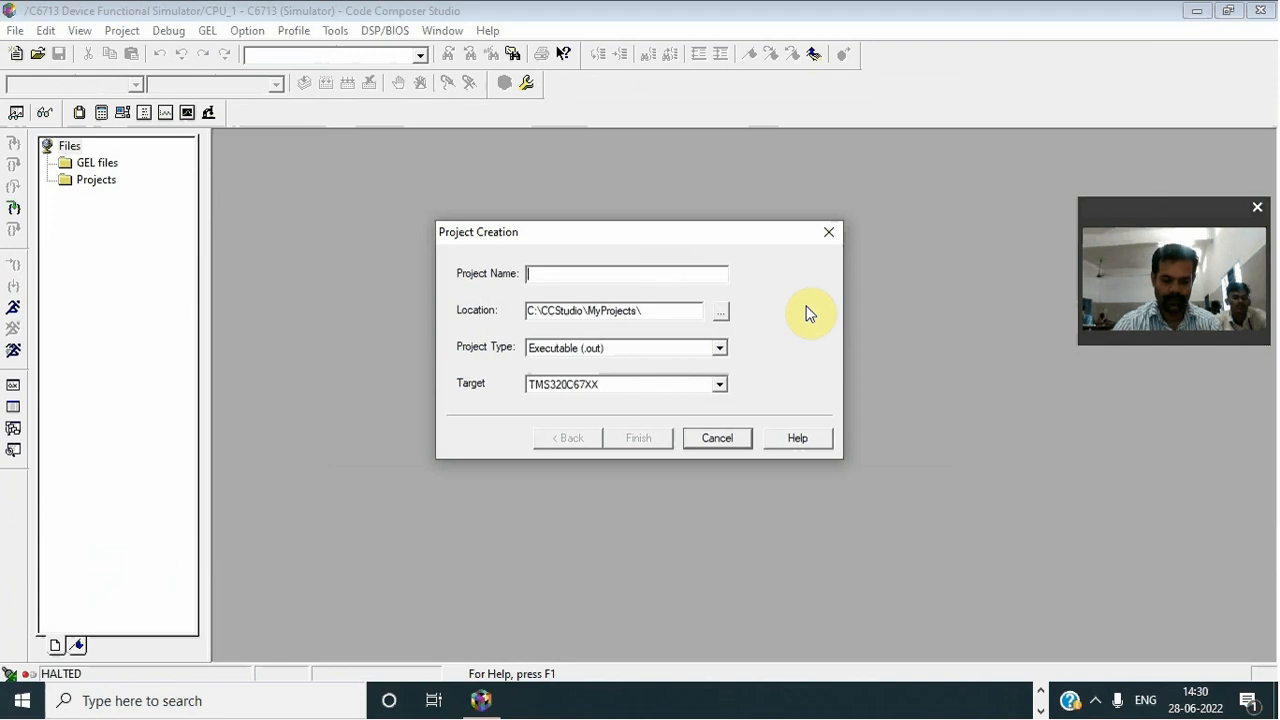
{"action": "type", "text": "mu"}
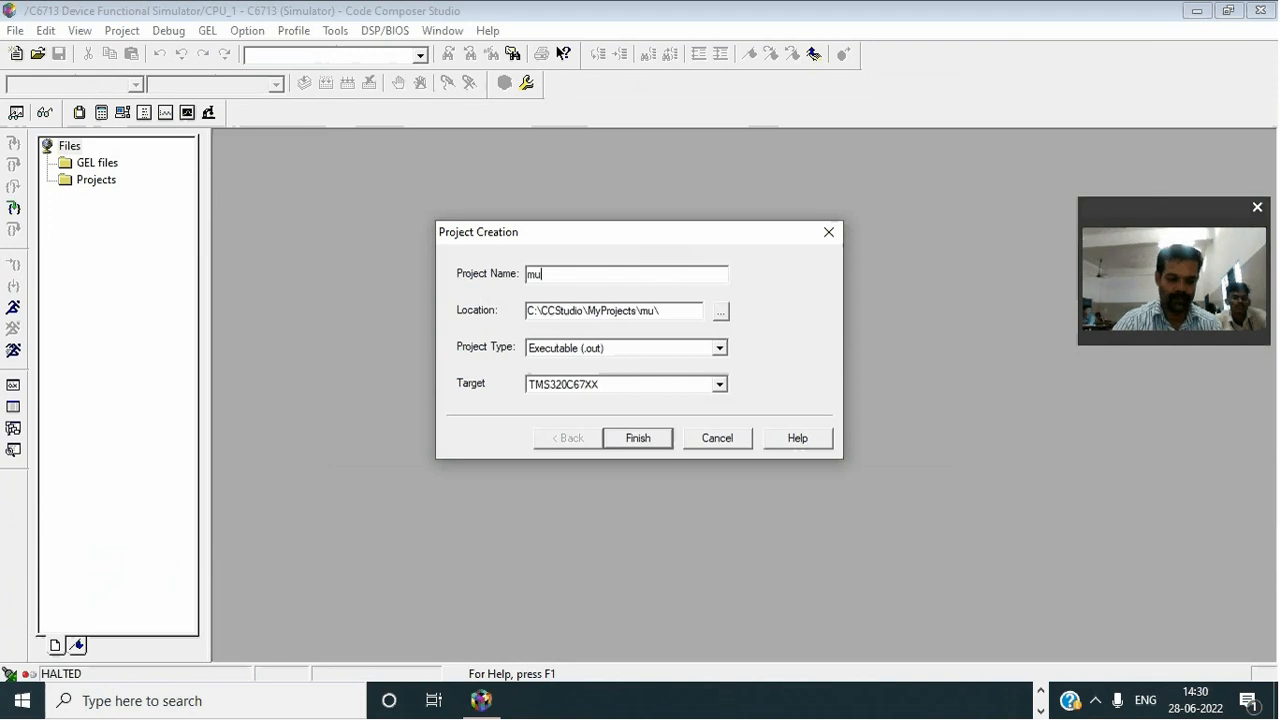
{"action": "type", "text": "zza"}
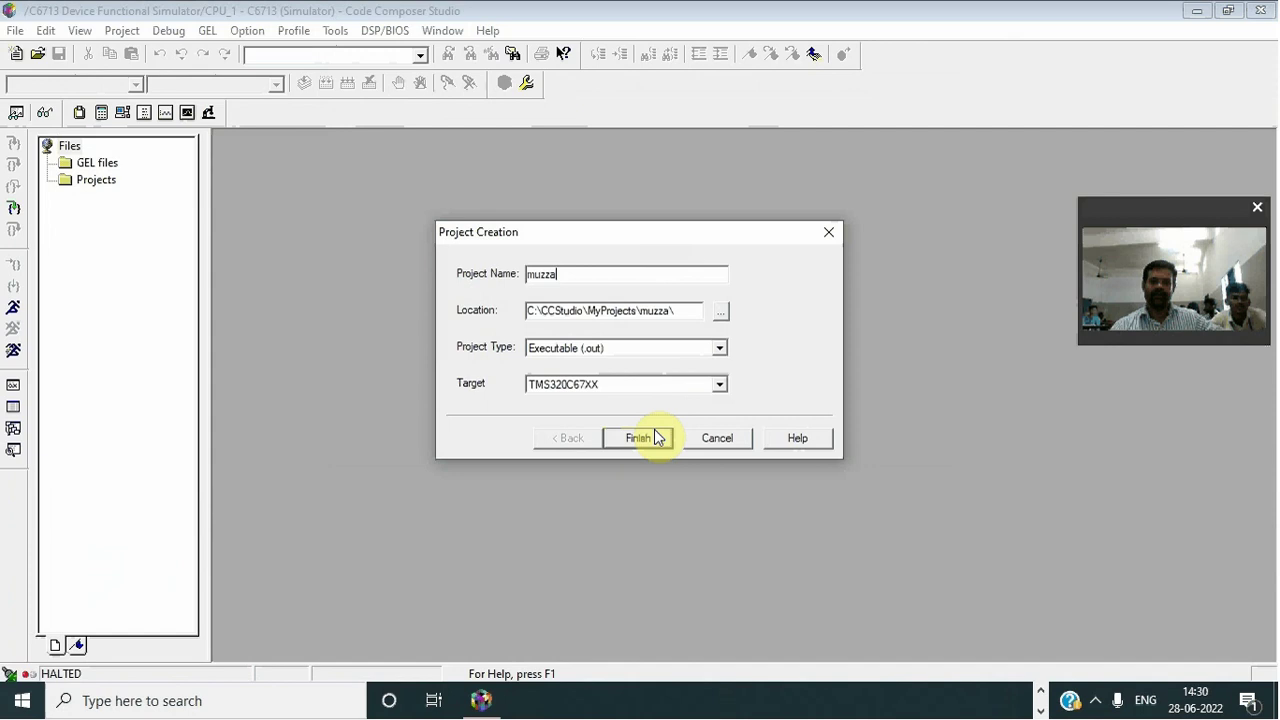
{"action": "left_click", "coordinate": [638, 438]}
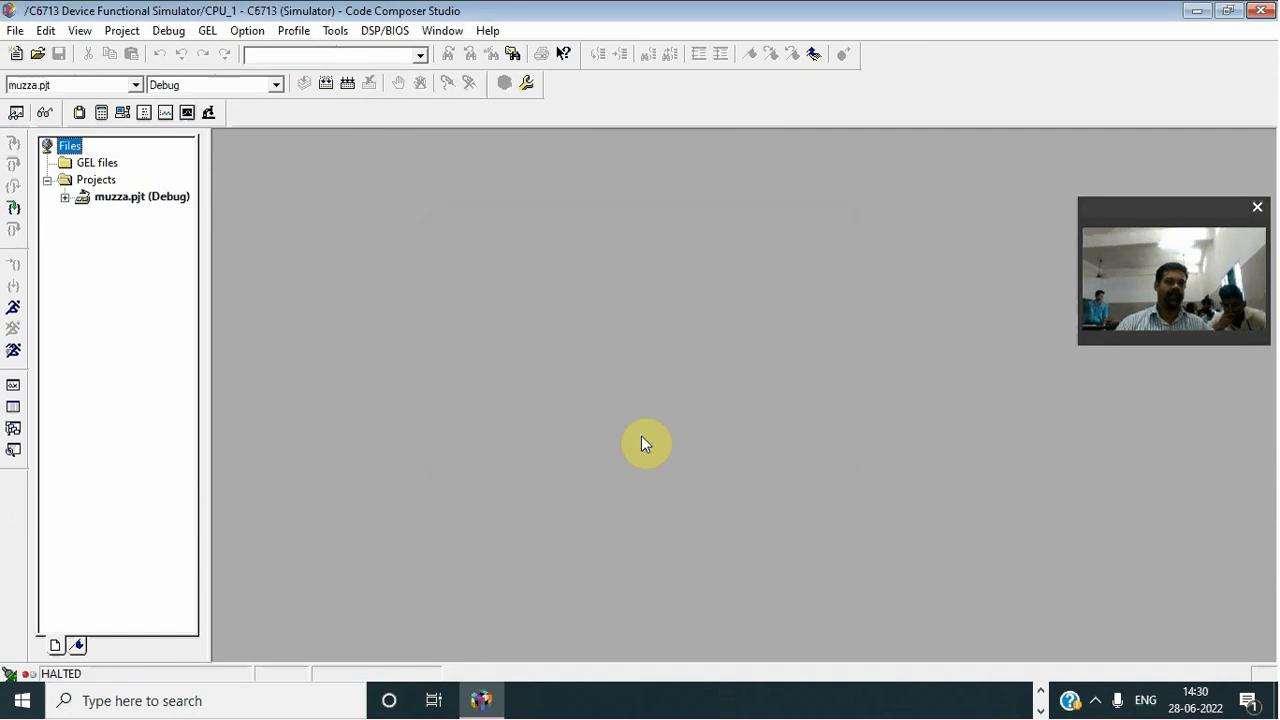
{"action": "left_click", "coordinate": [14, 30]}
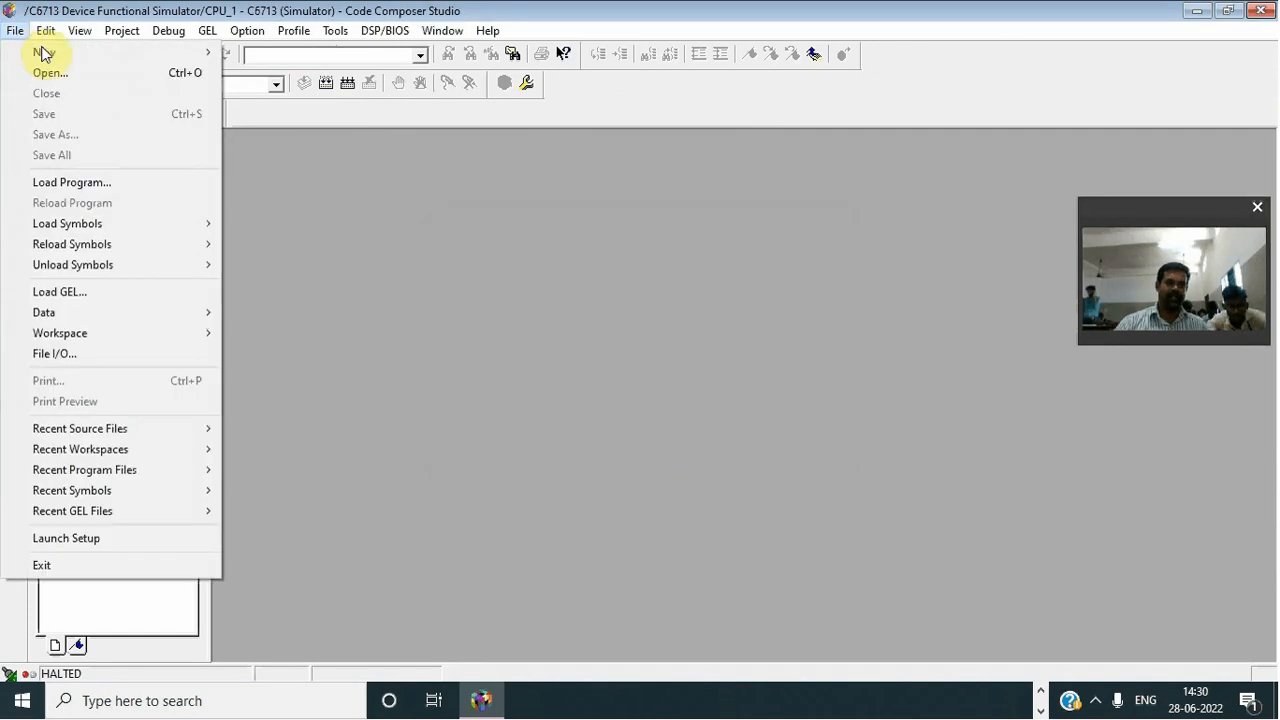
{"action": "left_click", "coordinate": [42, 48]}
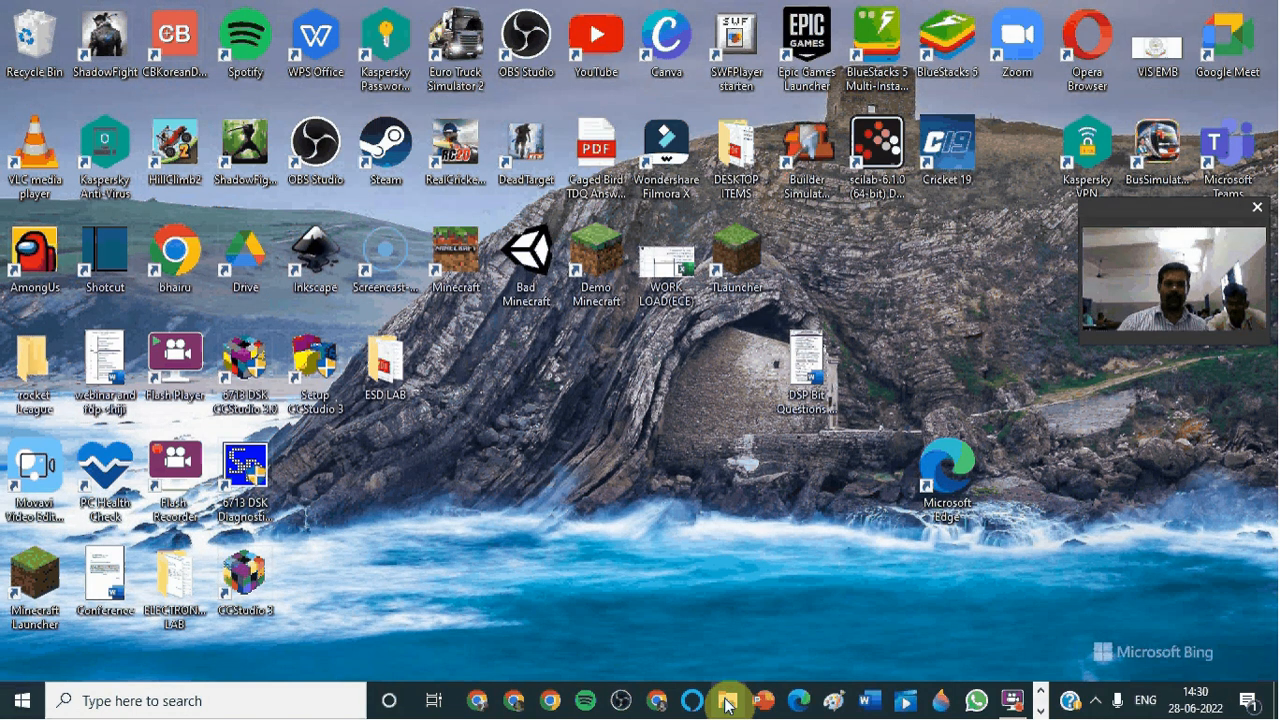
- Open File Explorer to browse to the DSP SIVA folder on drive C
{"action": "left_click", "coordinate": [727, 702]}
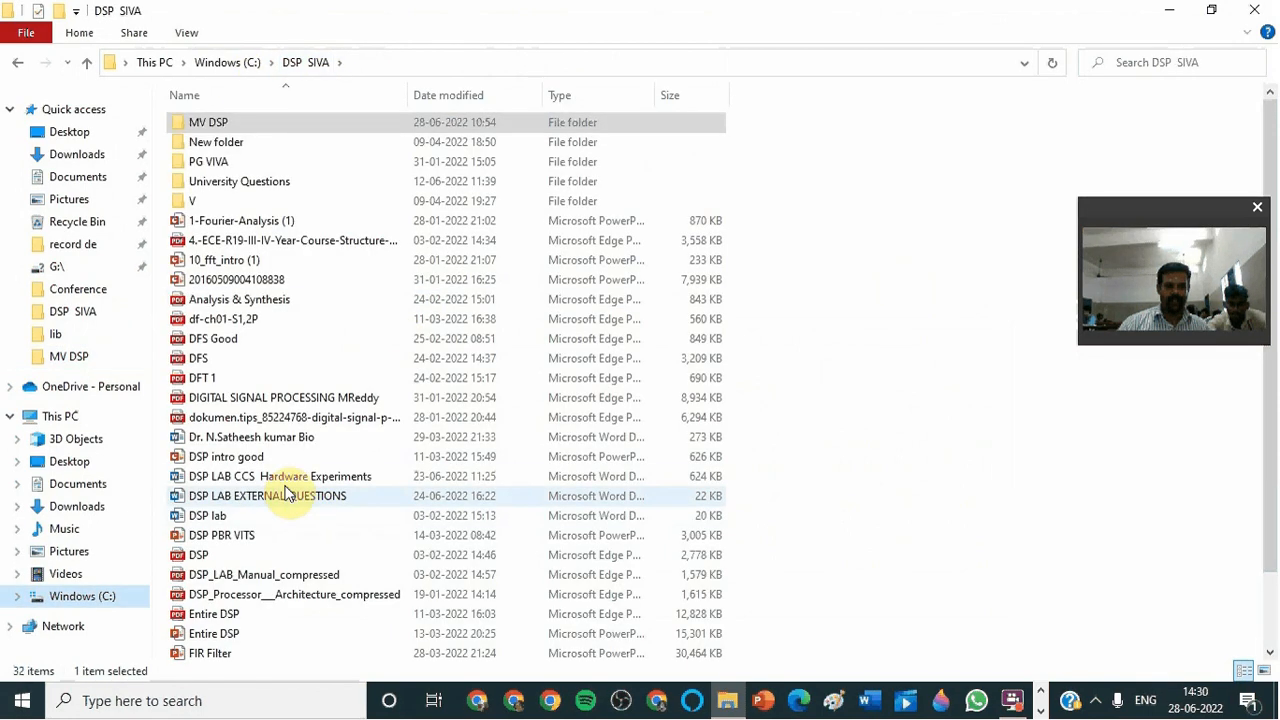
- Copy the window-function C program from the DSP LAB CCS Hardware Experiments document into CCS
{"action": "double_click", "coordinate": [280, 476]}
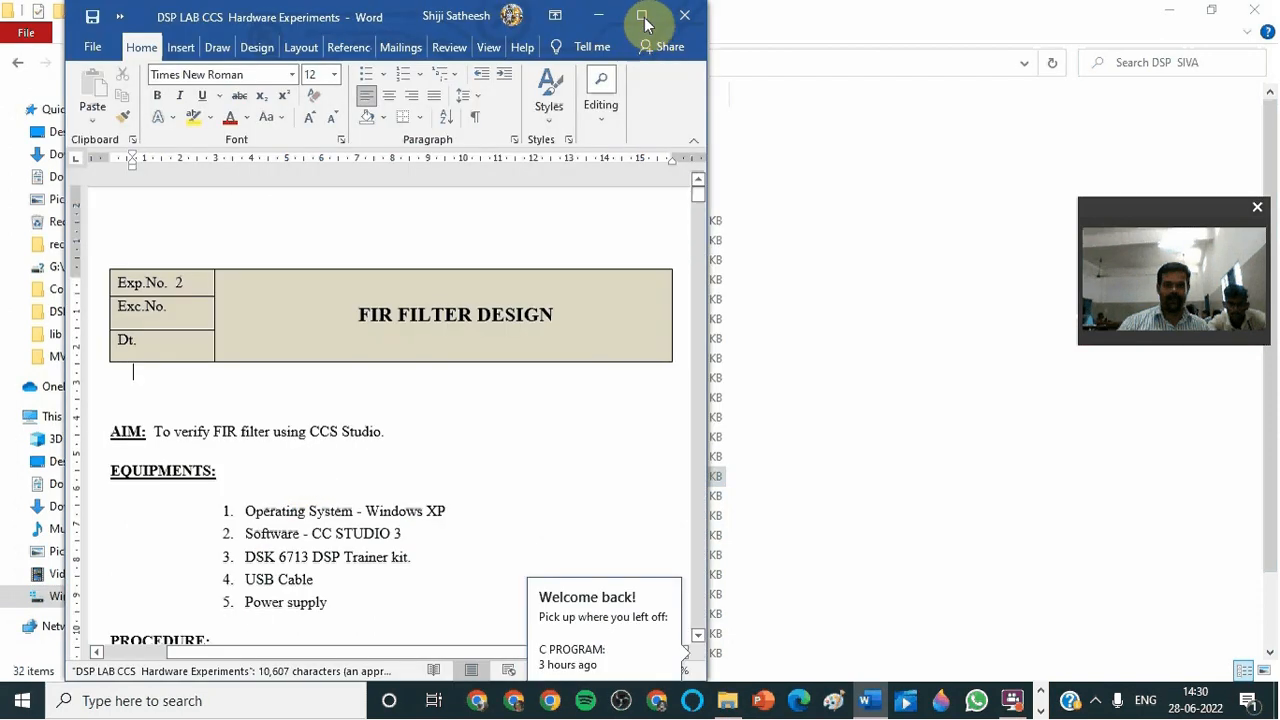
{"action": "left_click", "coordinate": [642, 15]}
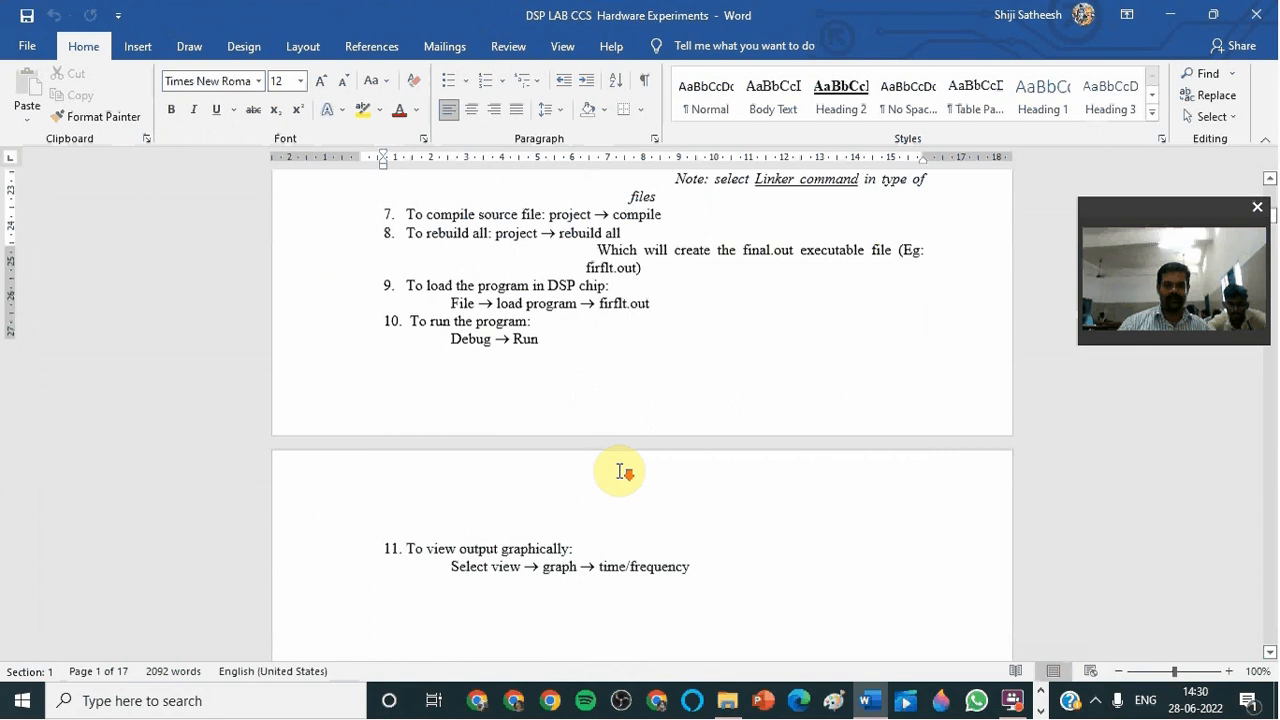
{"action": "scroll", "scroll_direction": "down", "scroll_amount": 3}
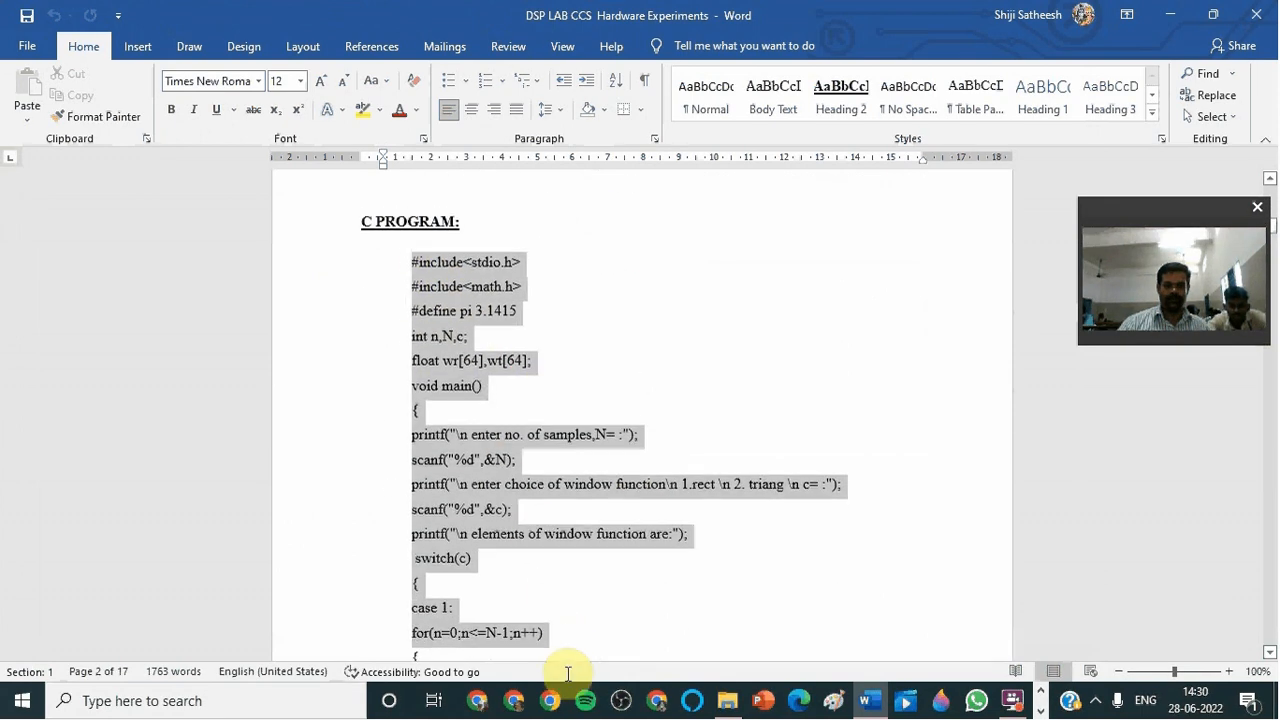
{"action": "scroll", "scroll_direction": "down", "scroll_amount": 3}
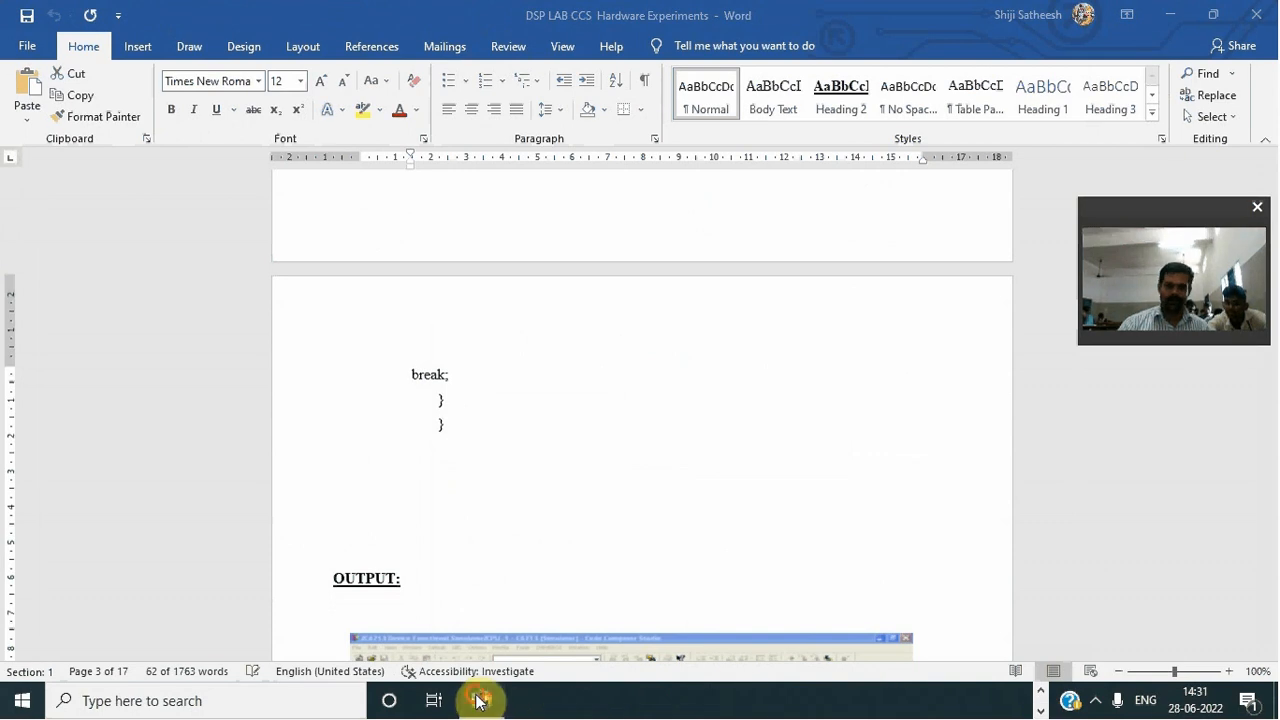
{"action": "left_click", "coordinate": [480, 700]}
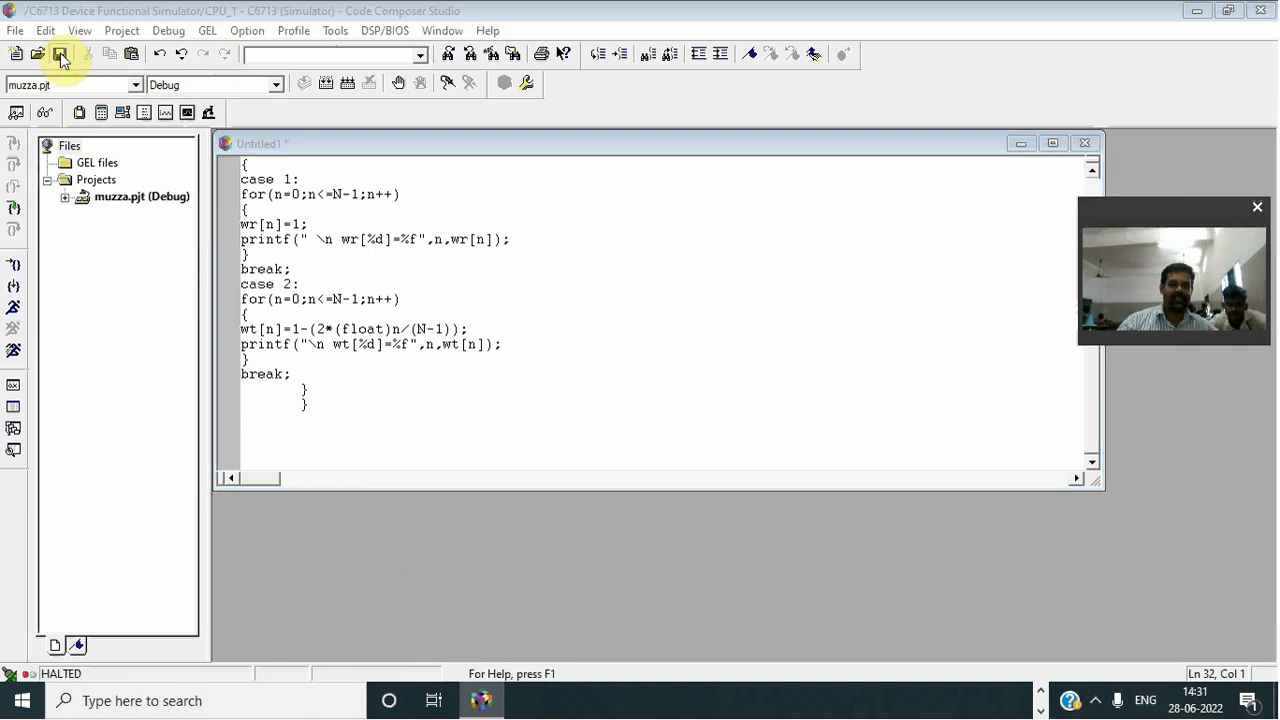
- Save the new source file as muu.c
{"action": "left_click", "coordinate": [75, 53]}
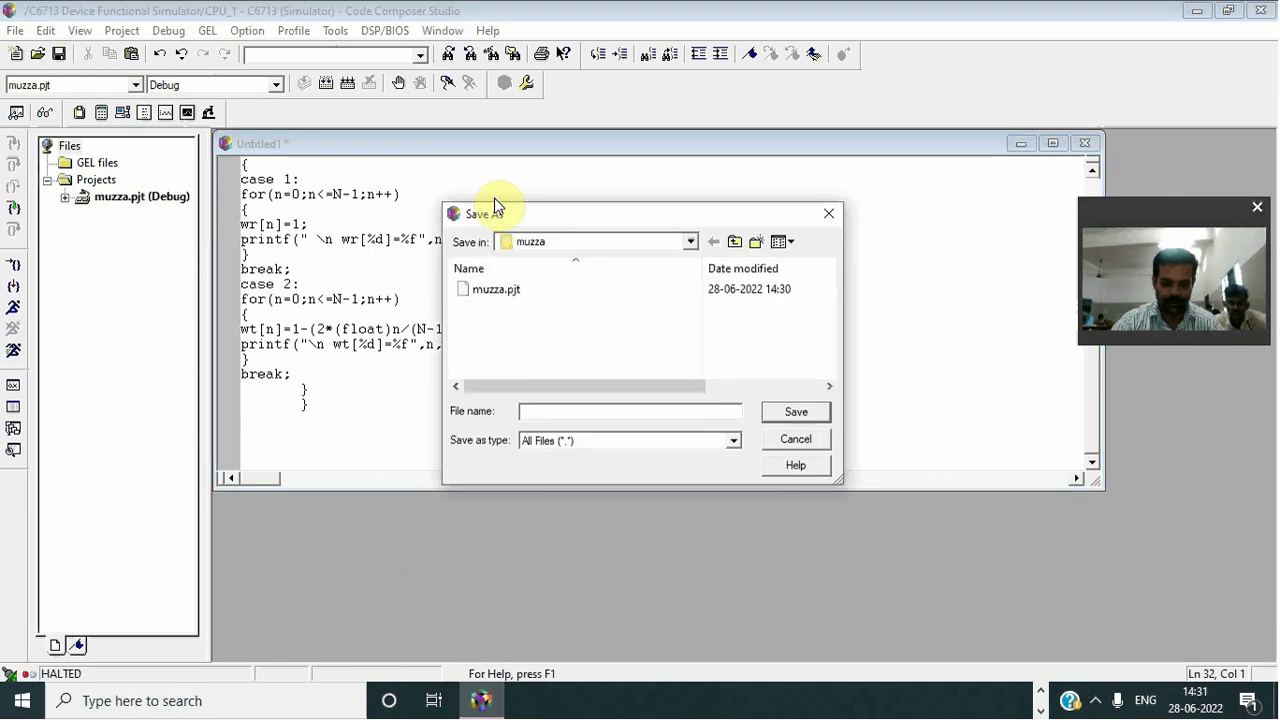
{"action": "type", "text": "muu.c"}
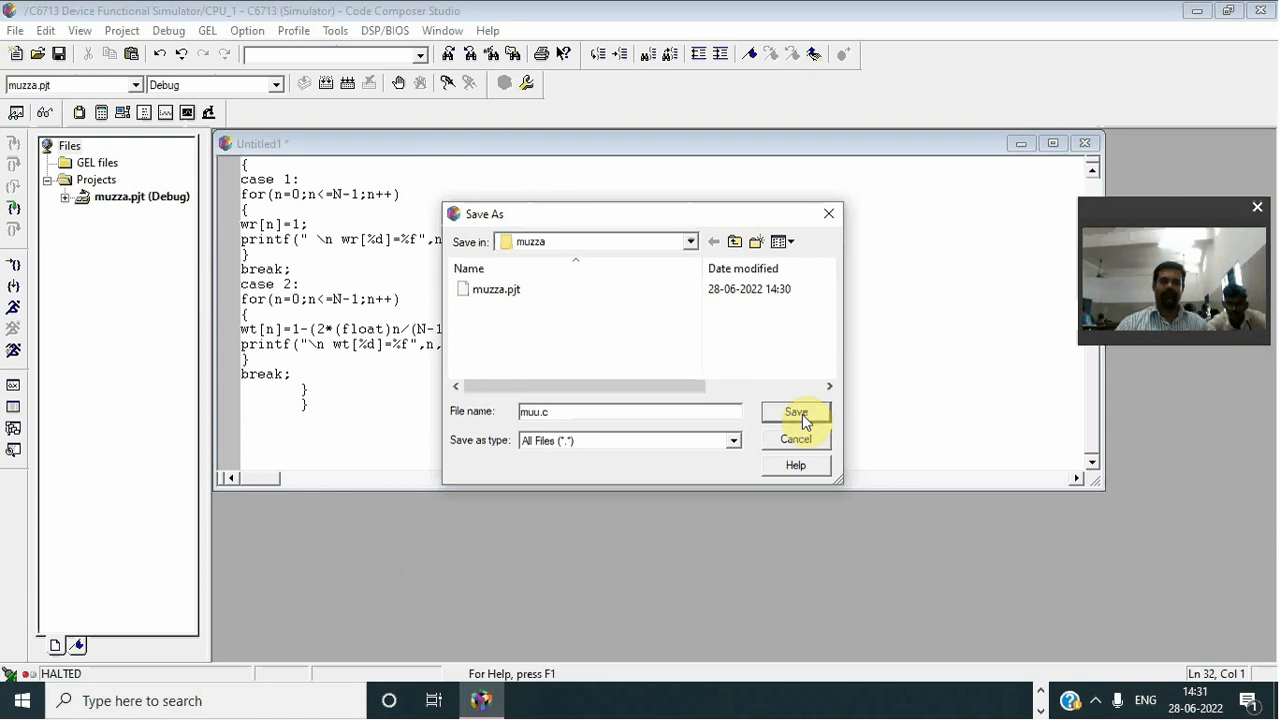
{"action": "left_click", "coordinate": [796, 412]}
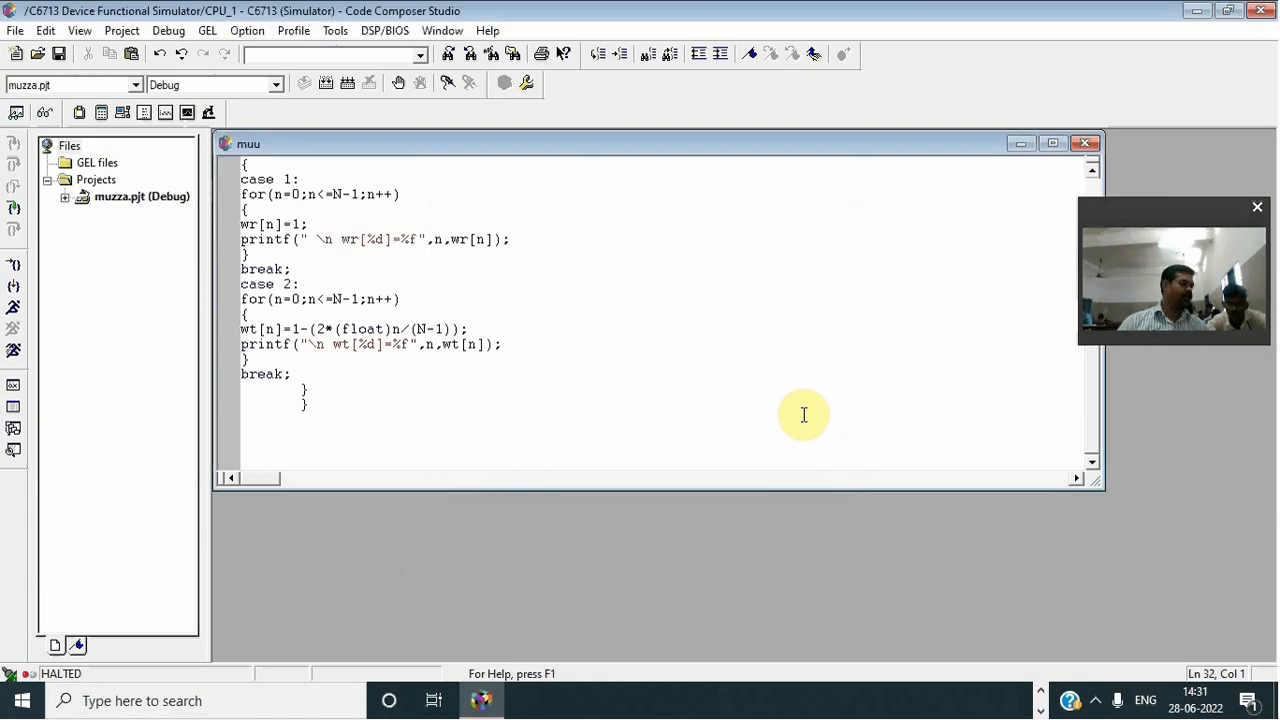
- Add muu.c to the muzza project's Source folder
{"action": "left_click", "coordinate": [64, 196]}
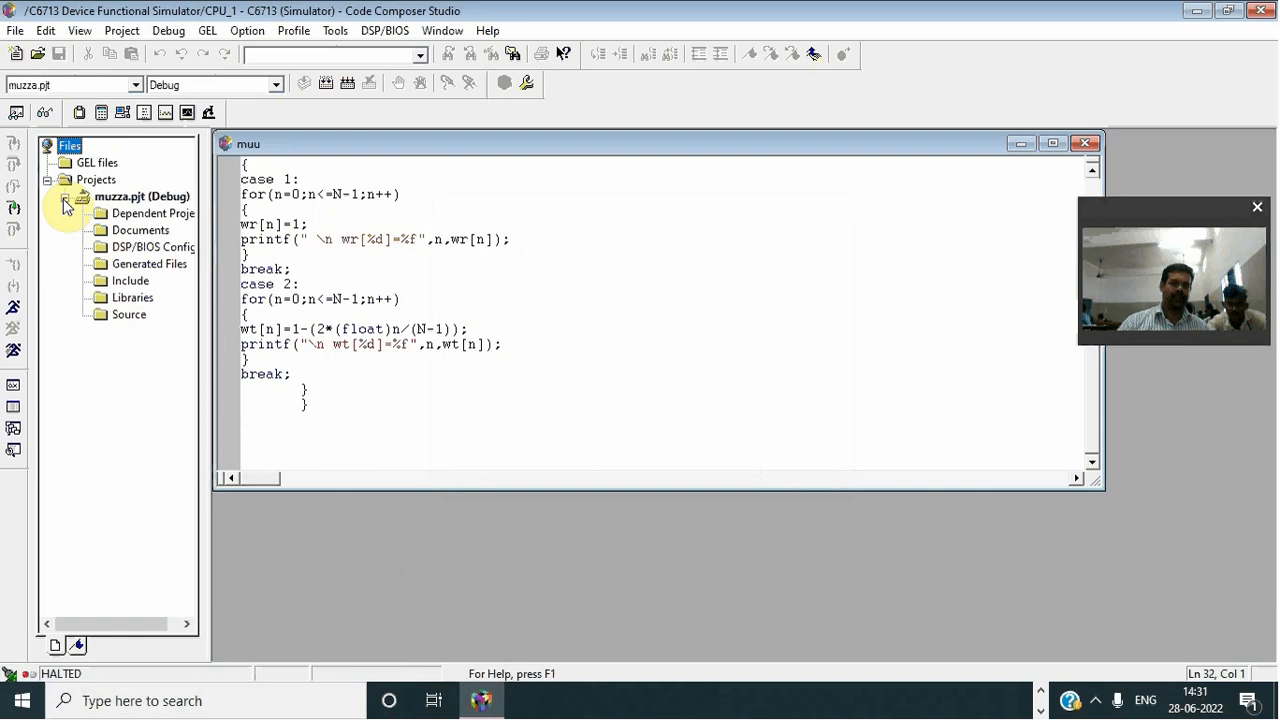
{"action": "right_click", "coordinate": [128, 314]}
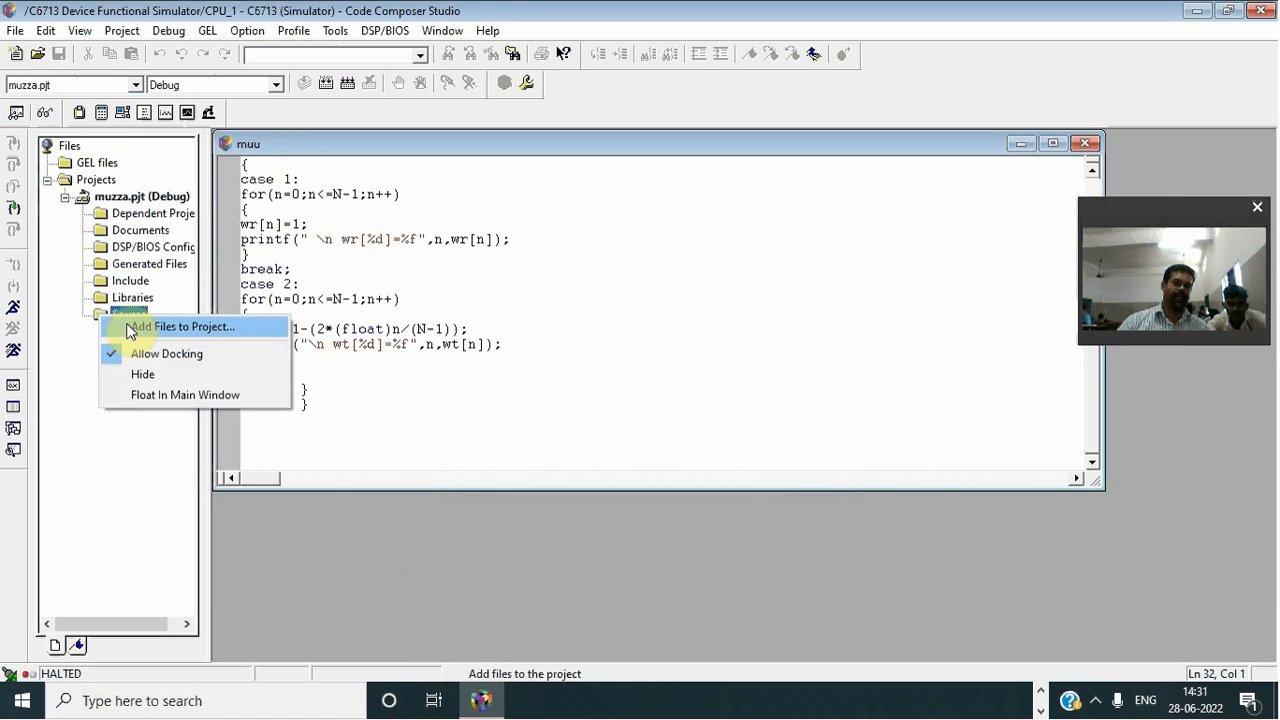
{"action": "left_click", "coordinate": [193, 326]}
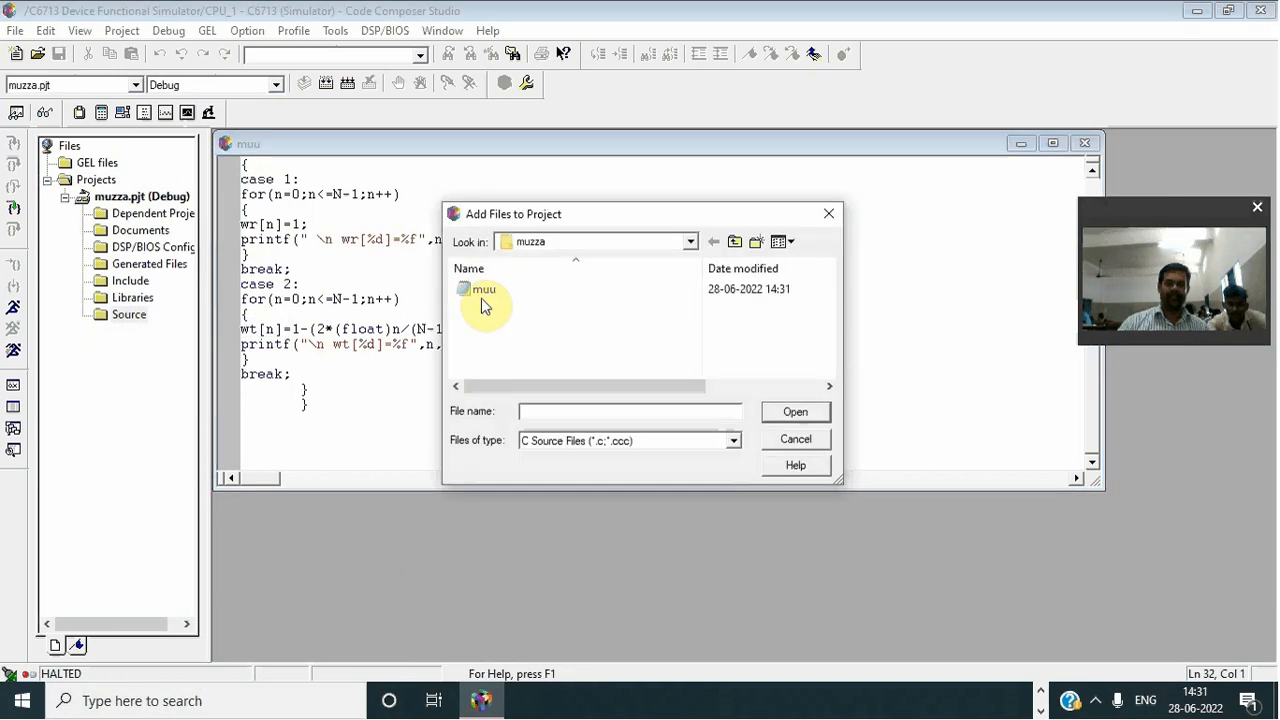
{"action": "left_click", "coordinate": [795, 412]}
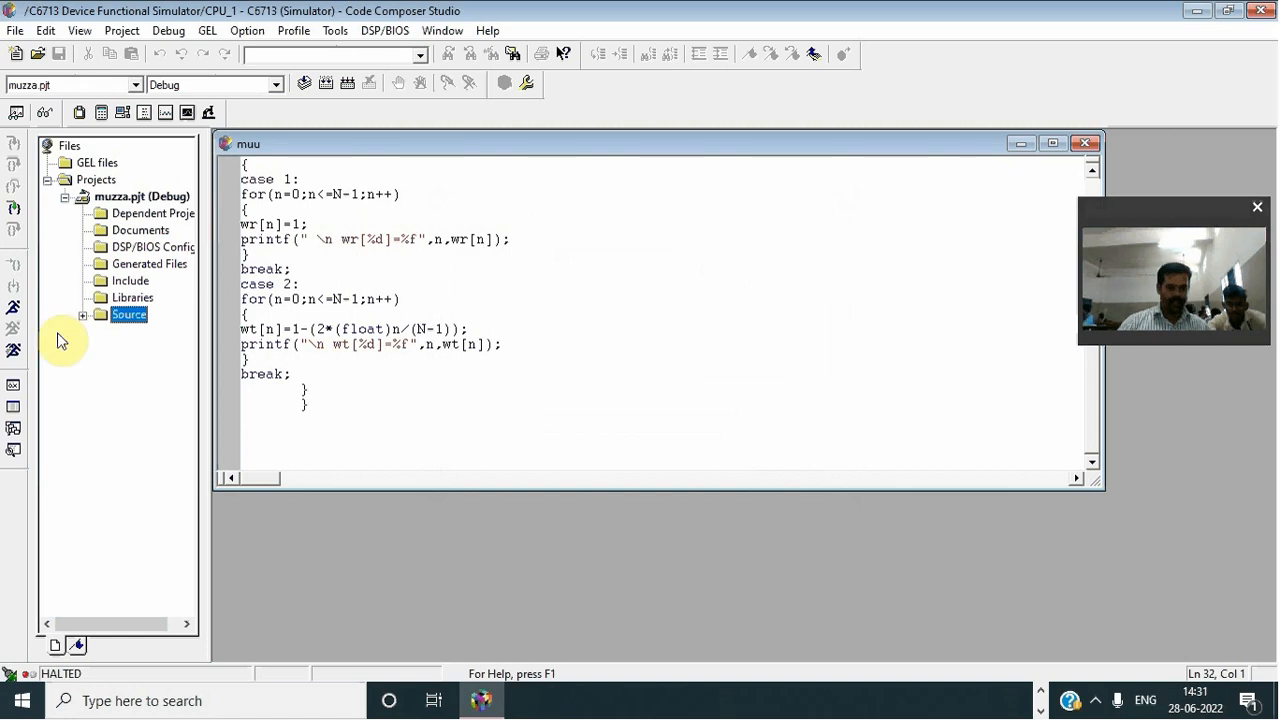
- Add a library from CCStudio\c6000\cgtools\lib to the muzza project's Libraries
{"action": "right_click", "coordinate": [128, 314]}
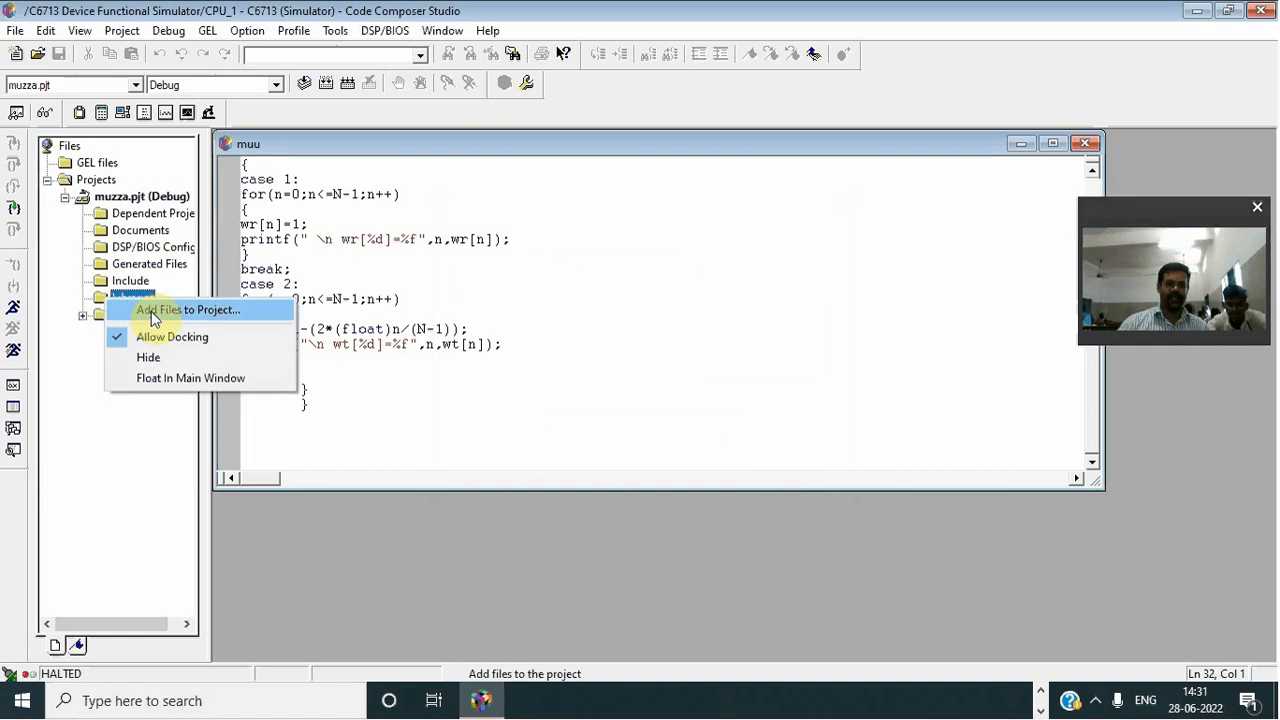
{"action": "left_click", "coordinate": [186, 310]}
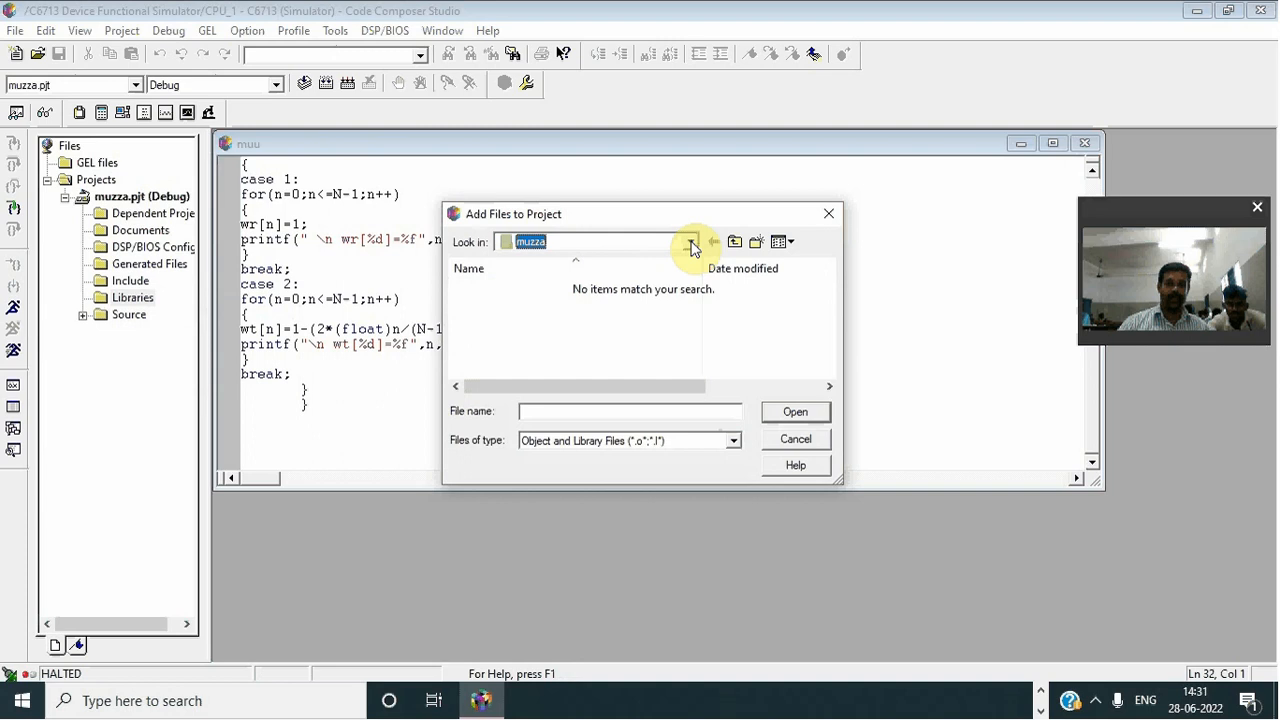
{"action": "left_click", "coordinate": [691, 241]}
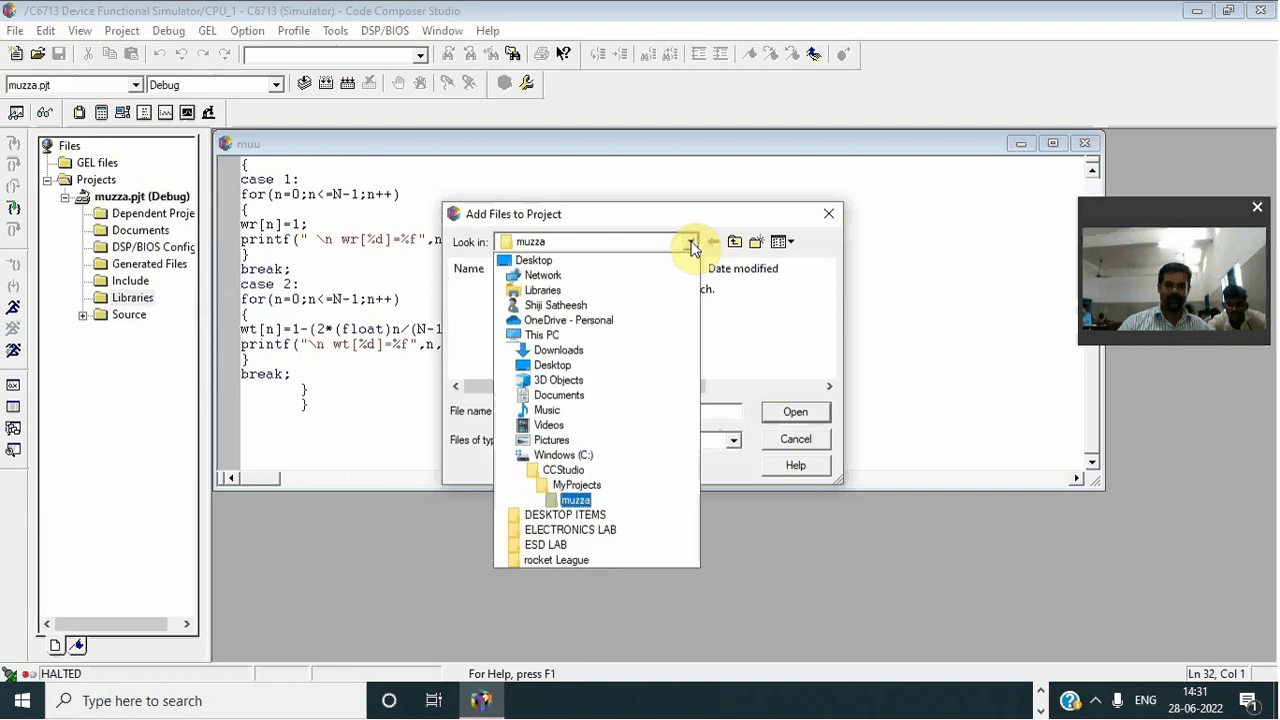
{"action": "left_click", "coordinate": [555, 469]}
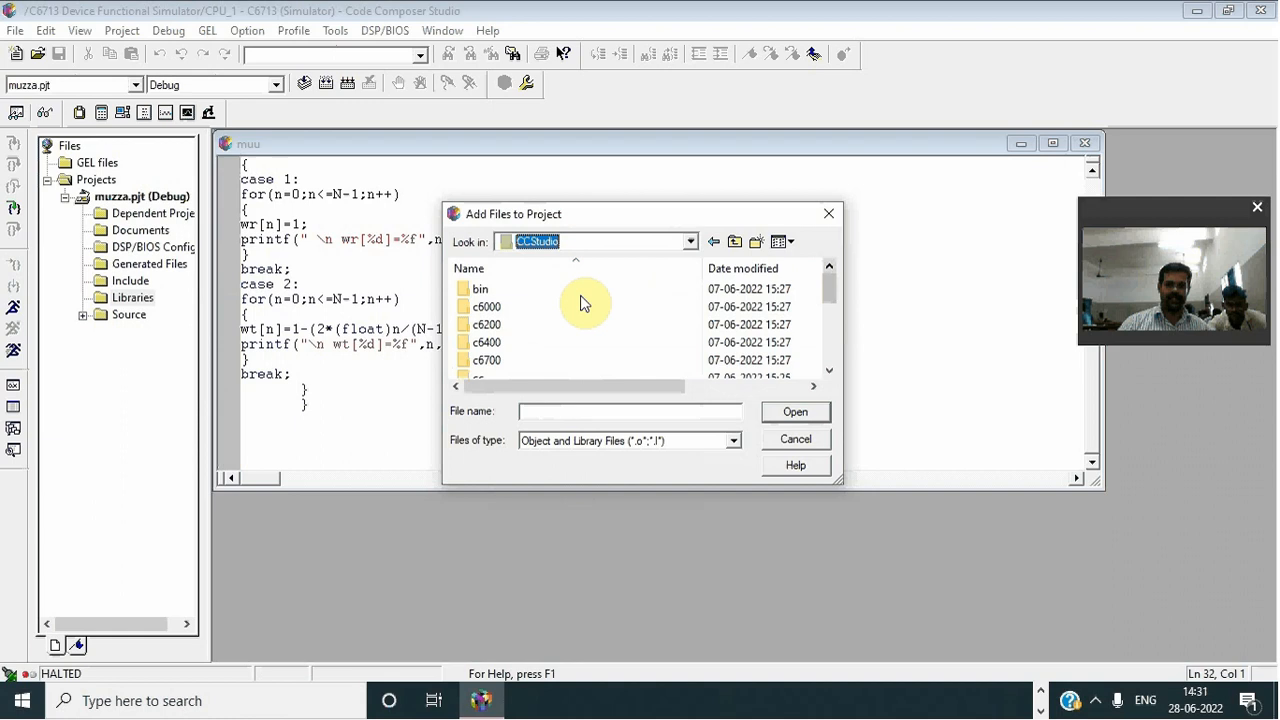
{"action": "double_click", "coordinate": [483, 306]}
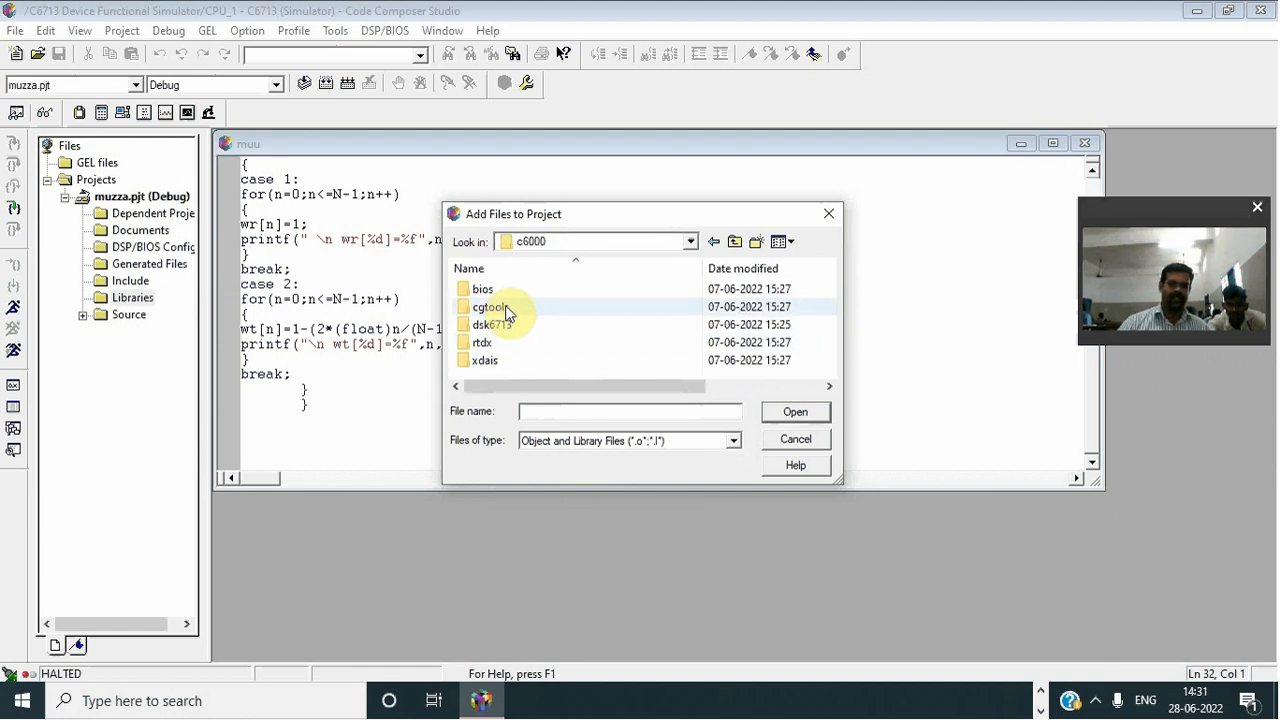
{"action": "double_click", "coordinate": [487, 307]}
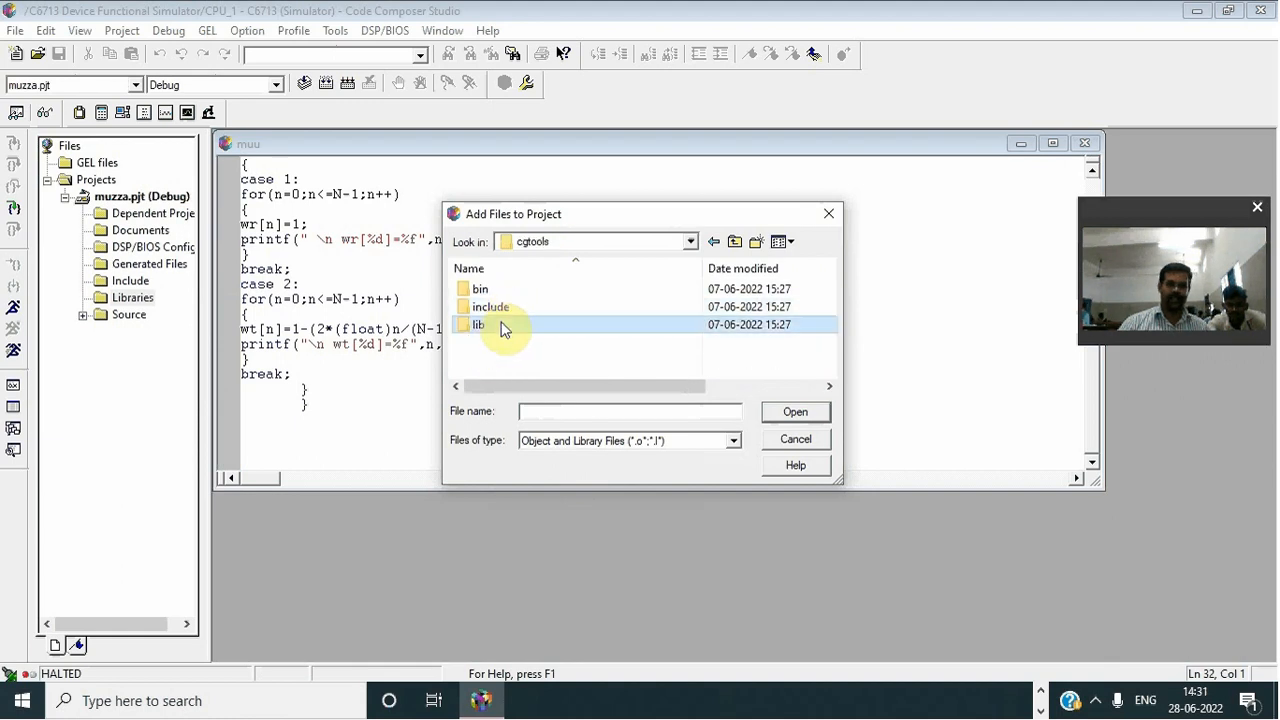
{"action": "double_click", "coordinate": [477, 324]}
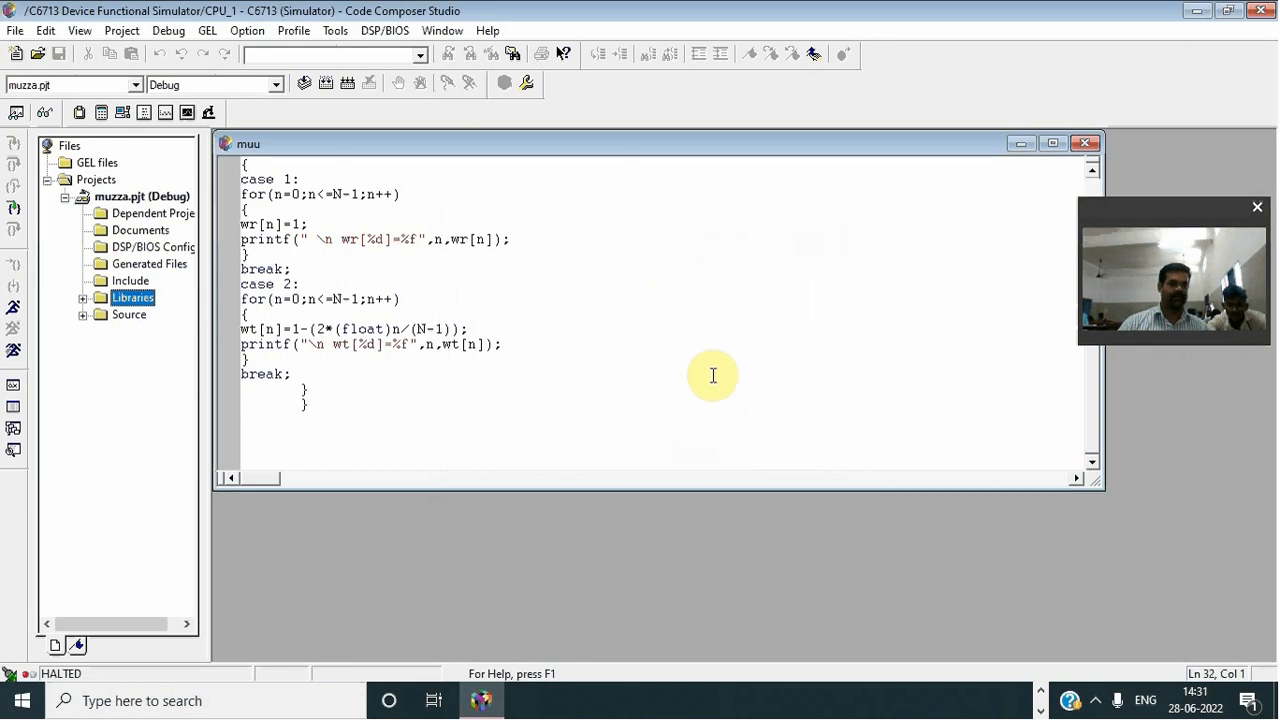
- Add hello.cmd from CCStudio\tutorial\dsk6713\hello1 to the project as a linker command file
{"action": "right_click", "coordinate": [127, 314]}
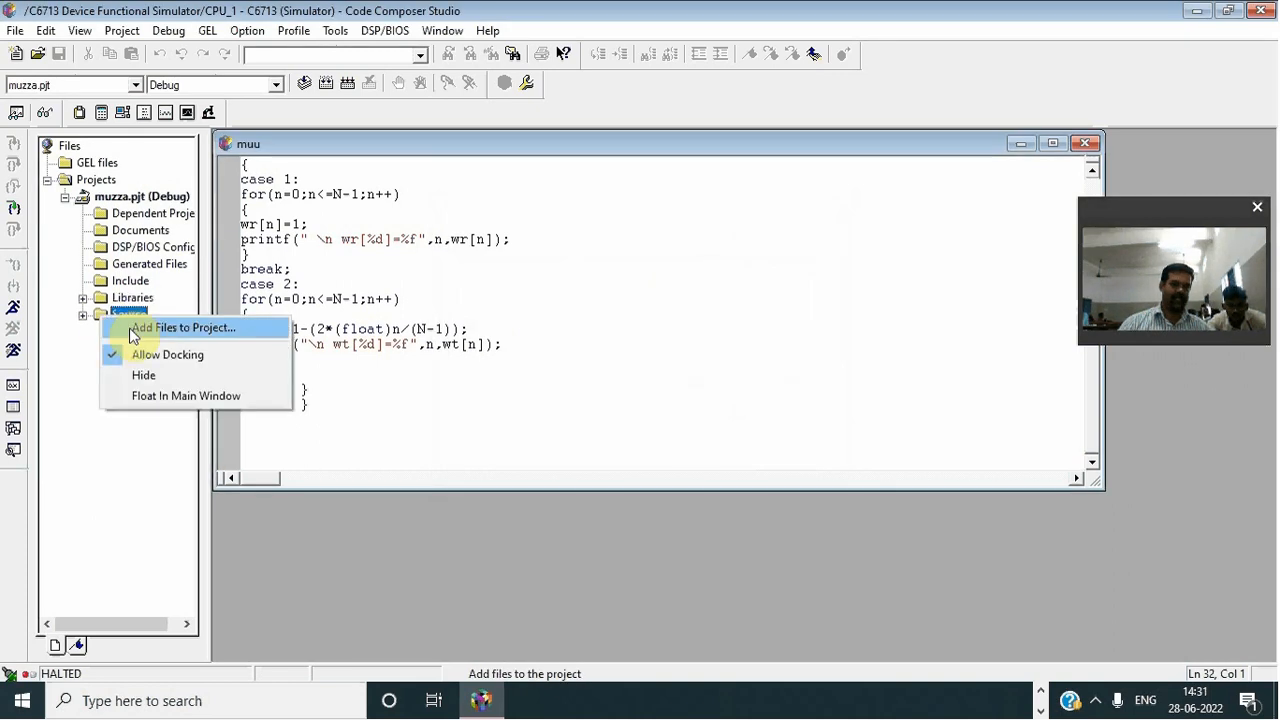
{"action": "left_click", "coordinate": [185, 327]}
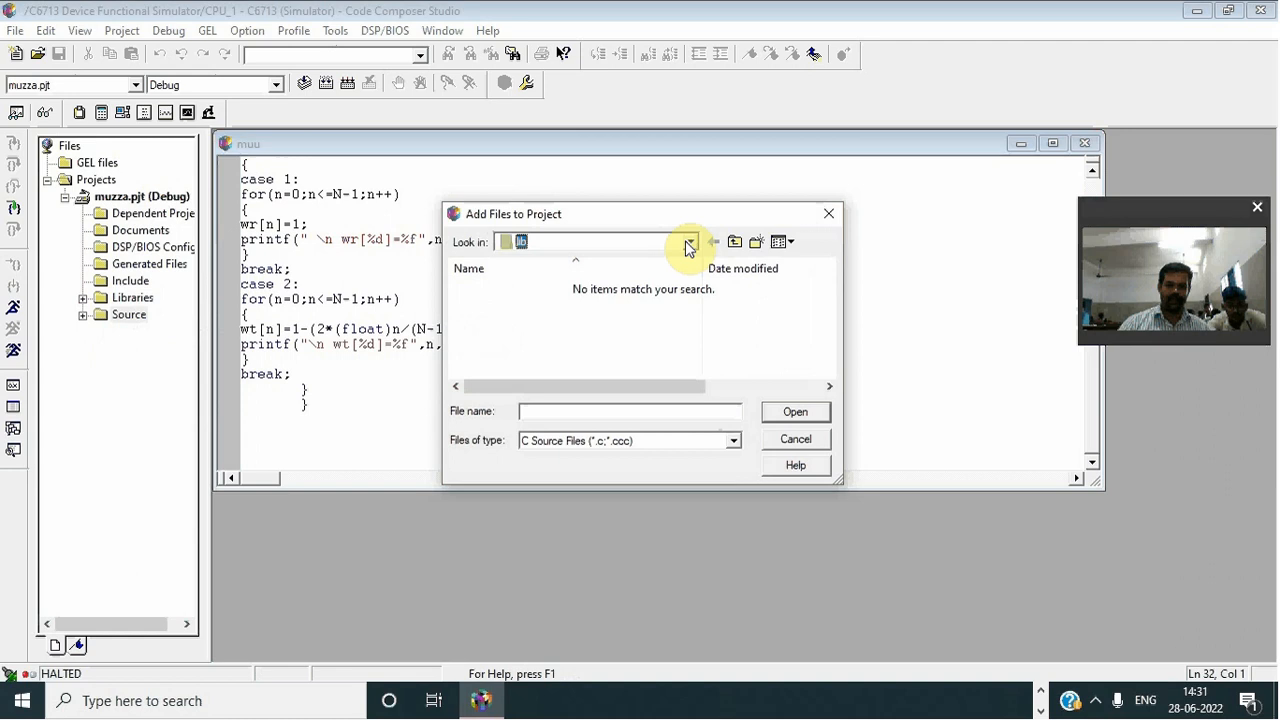
{"action": "left_click", "coordinate": [690, 241]}
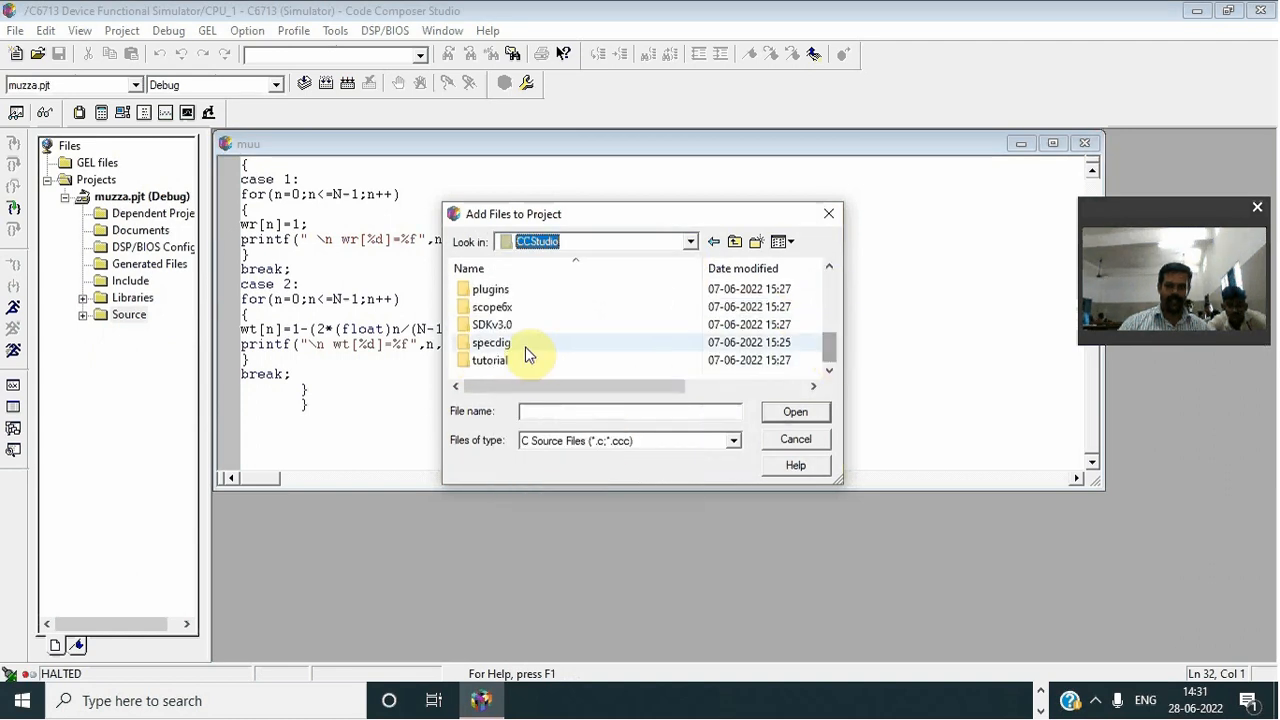
{"action": "double_click", "coordinate": [490, 360]}
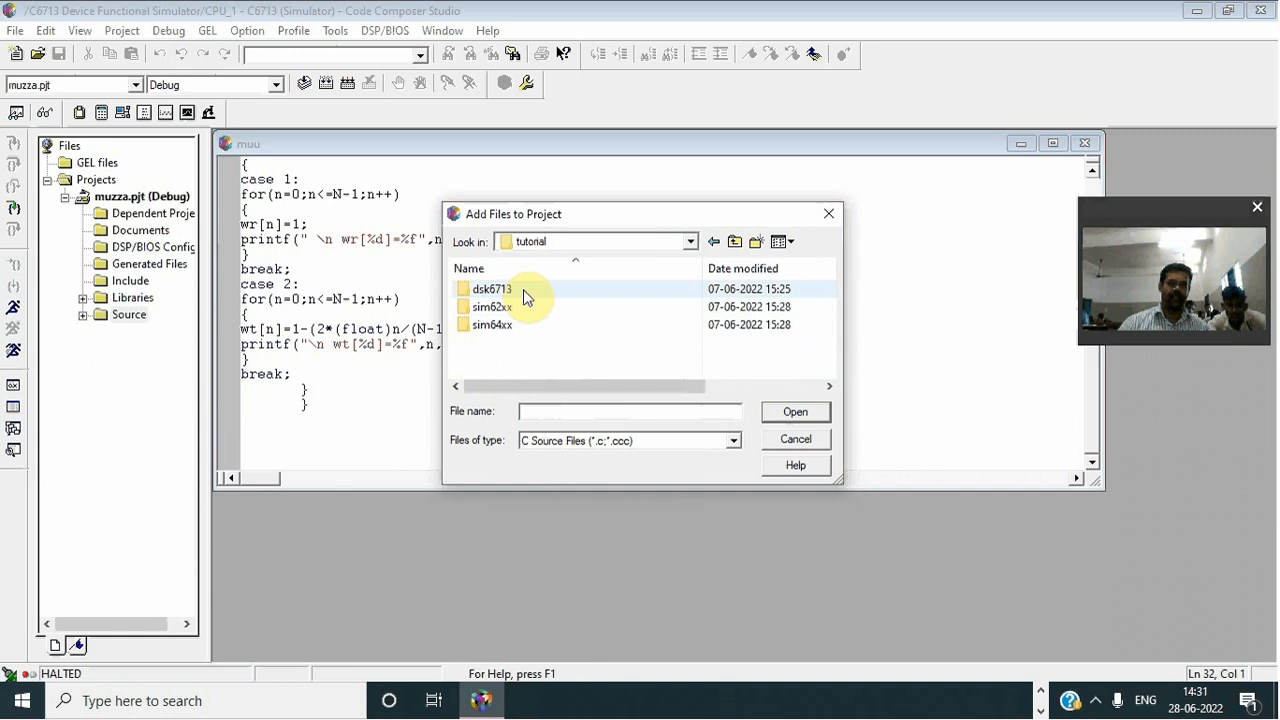
{"action": "double_click", "coordinate": [490, 288]}
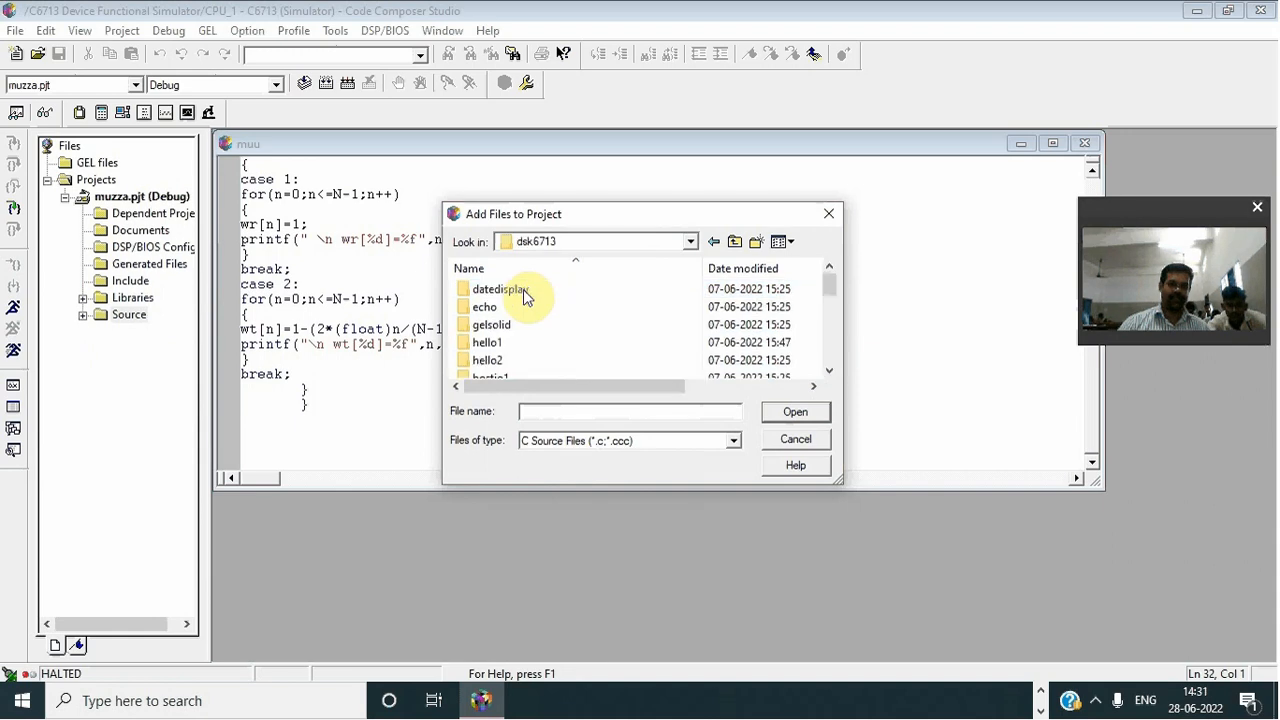
{"action": "double_click", "coordinate": [482, 342]}
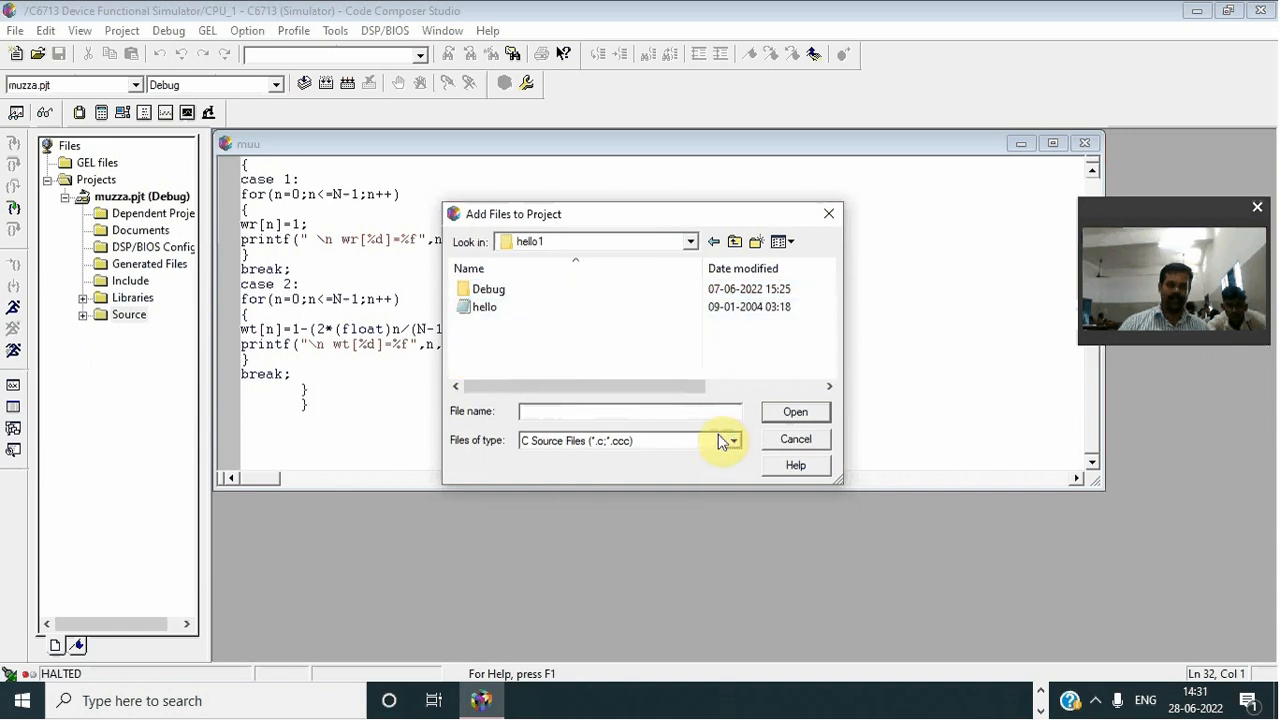
{"action": "left_click", "coordinate": [732, 440]}
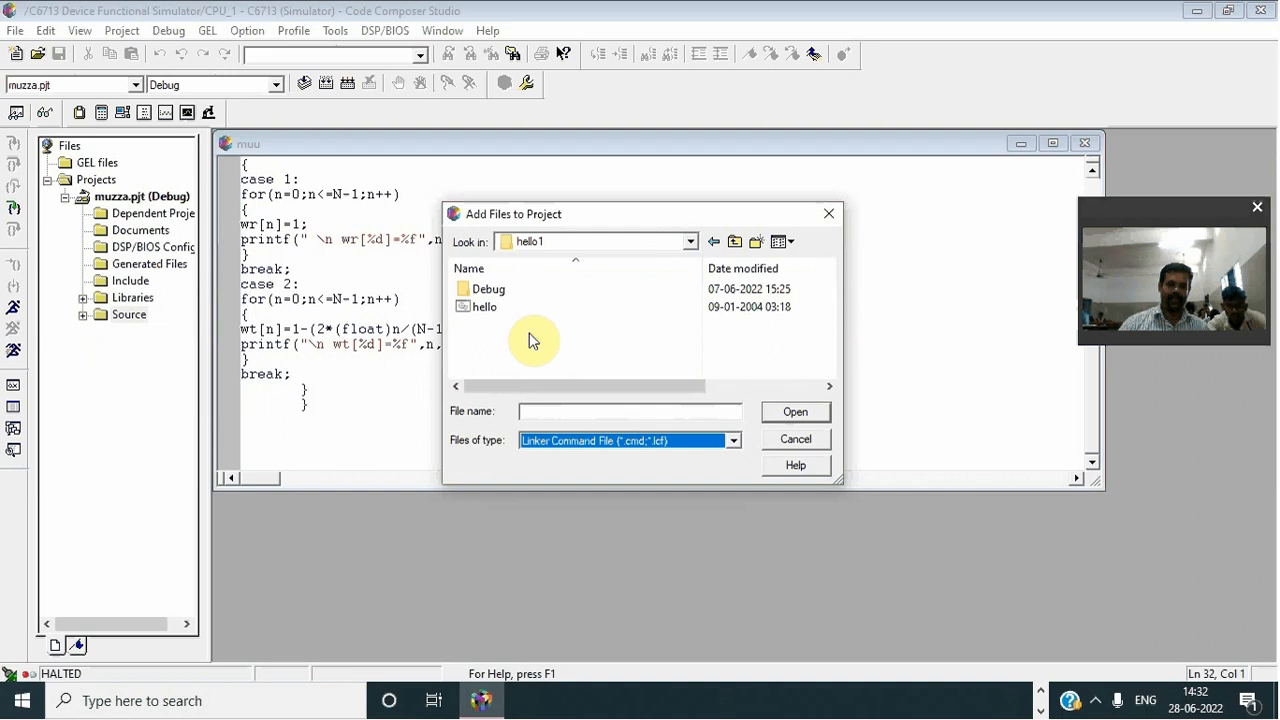
{"action": "left_click", "coordinate": [481, 306]}
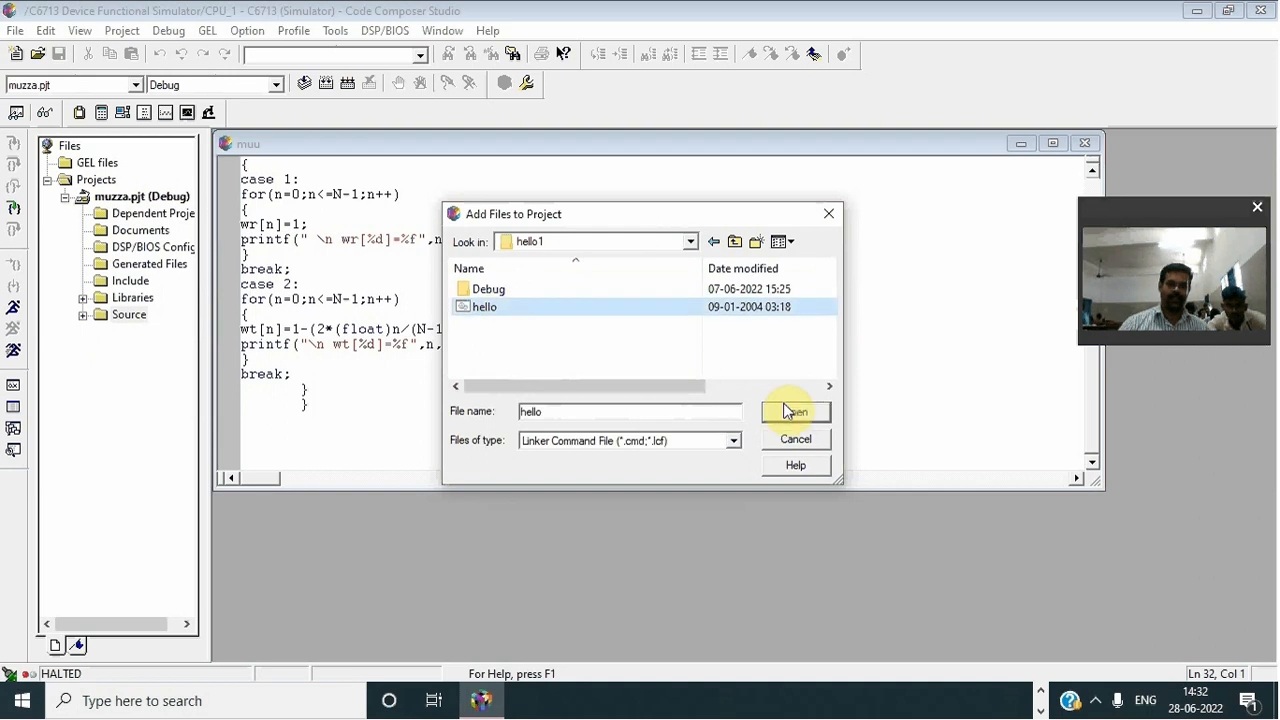
{"action": "left_click", "coordinate": [792, 411]}
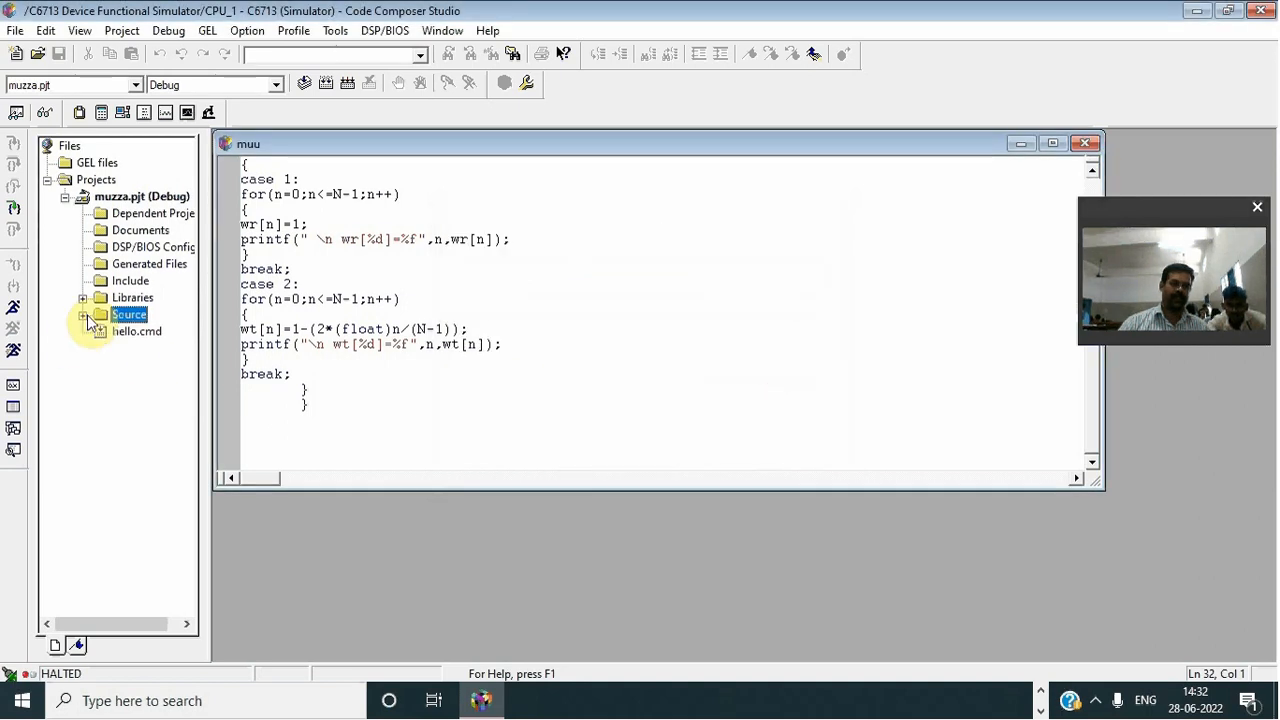
{"action": "left_click", "coordinate": [83, 314]}
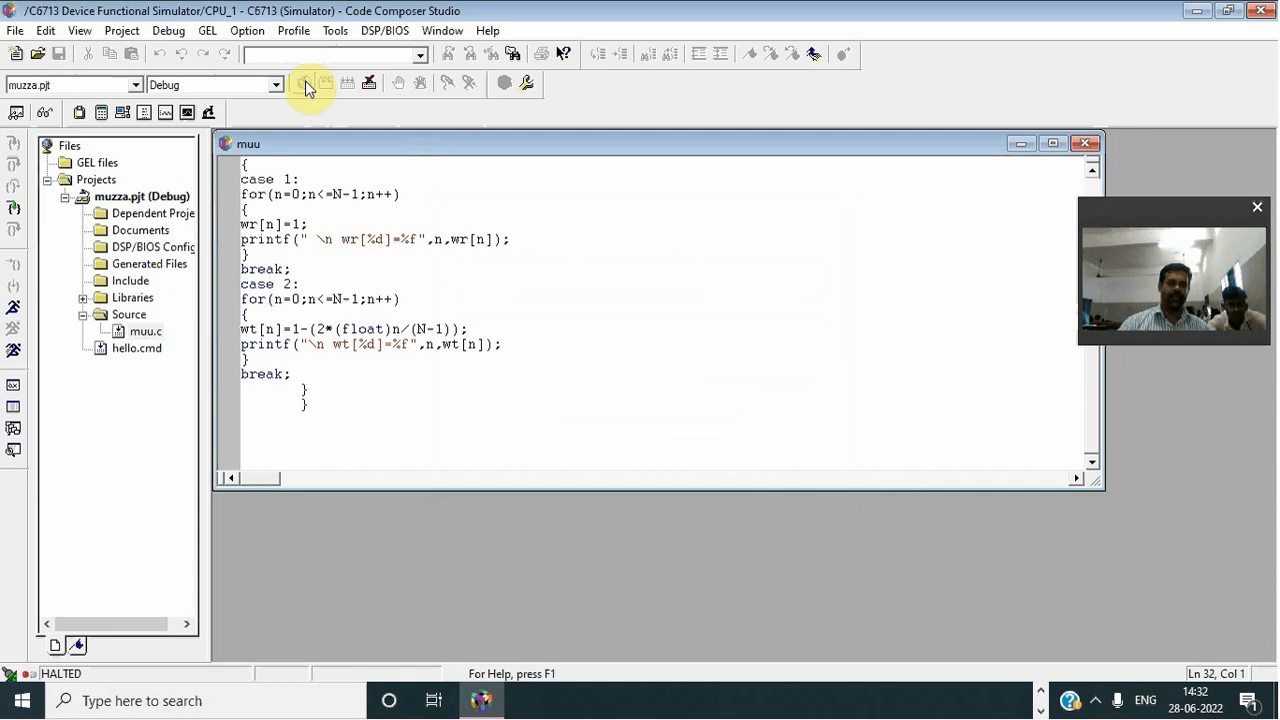
- Compile muu.c, then build and rebuild the muzza project with 0 errors
{"action": "left_click", "coordinate": [307, 85]}
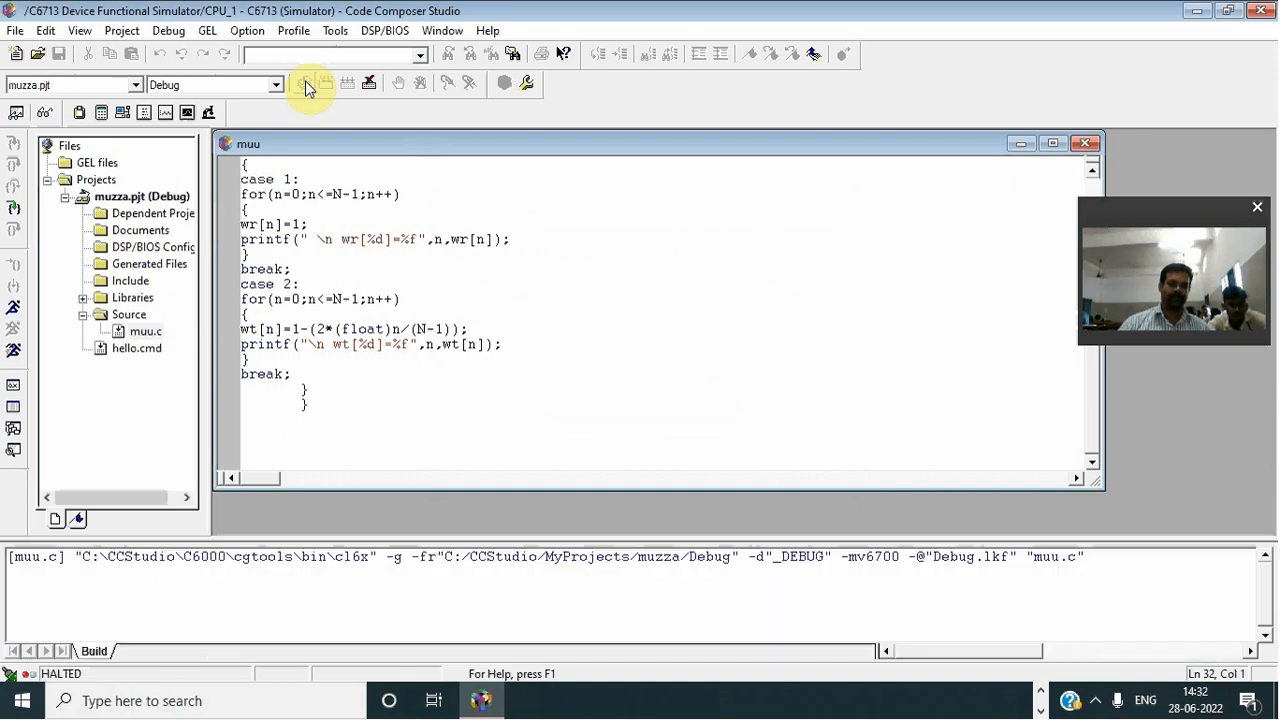
{"action": "left_click", "coordinate": [328, 84]}
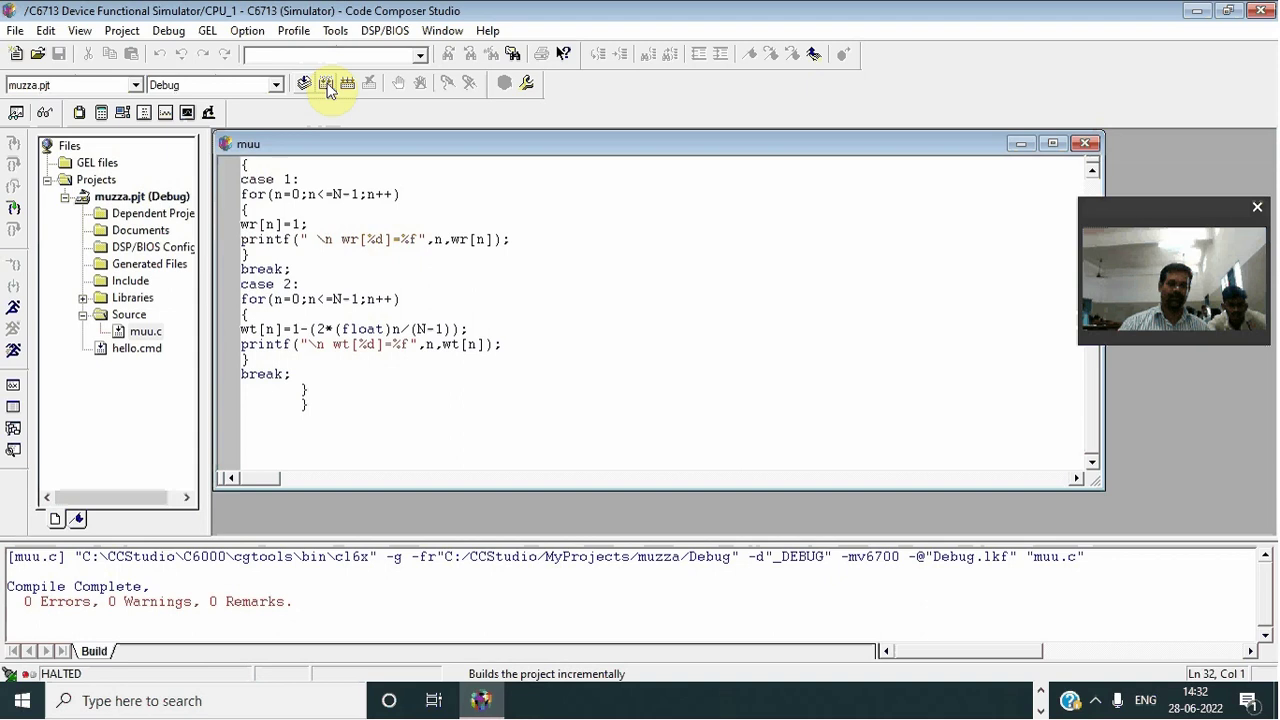
{"action": "left_click", "coordinate": [324, 84]}
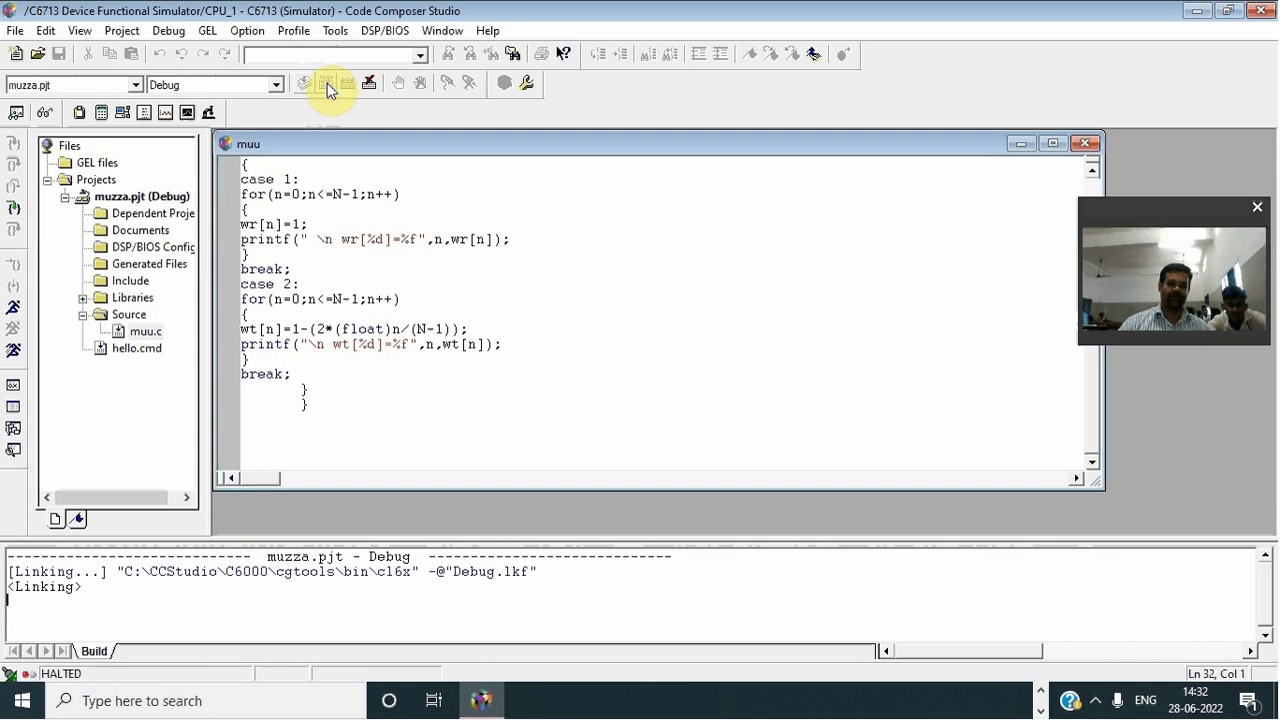
{"action": "left_click", "coordinate": [346, 84]}
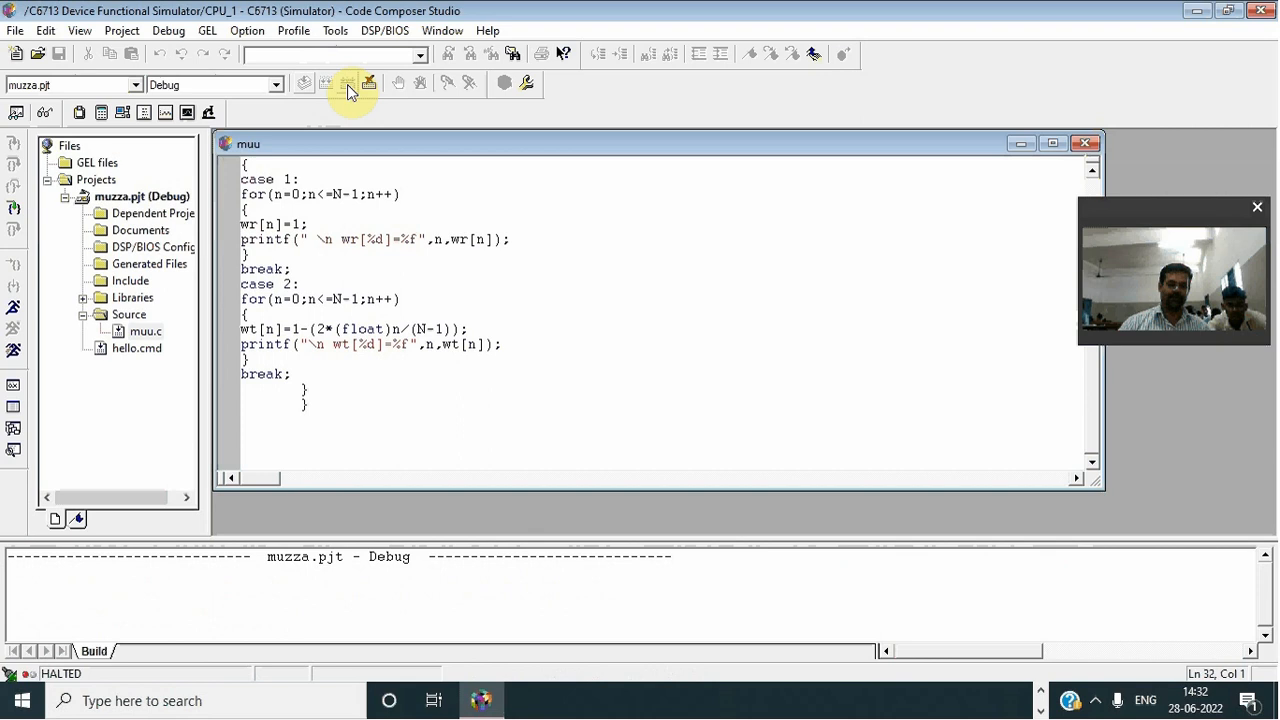
{"action": "left_click", "coordinate": [345, 84]}
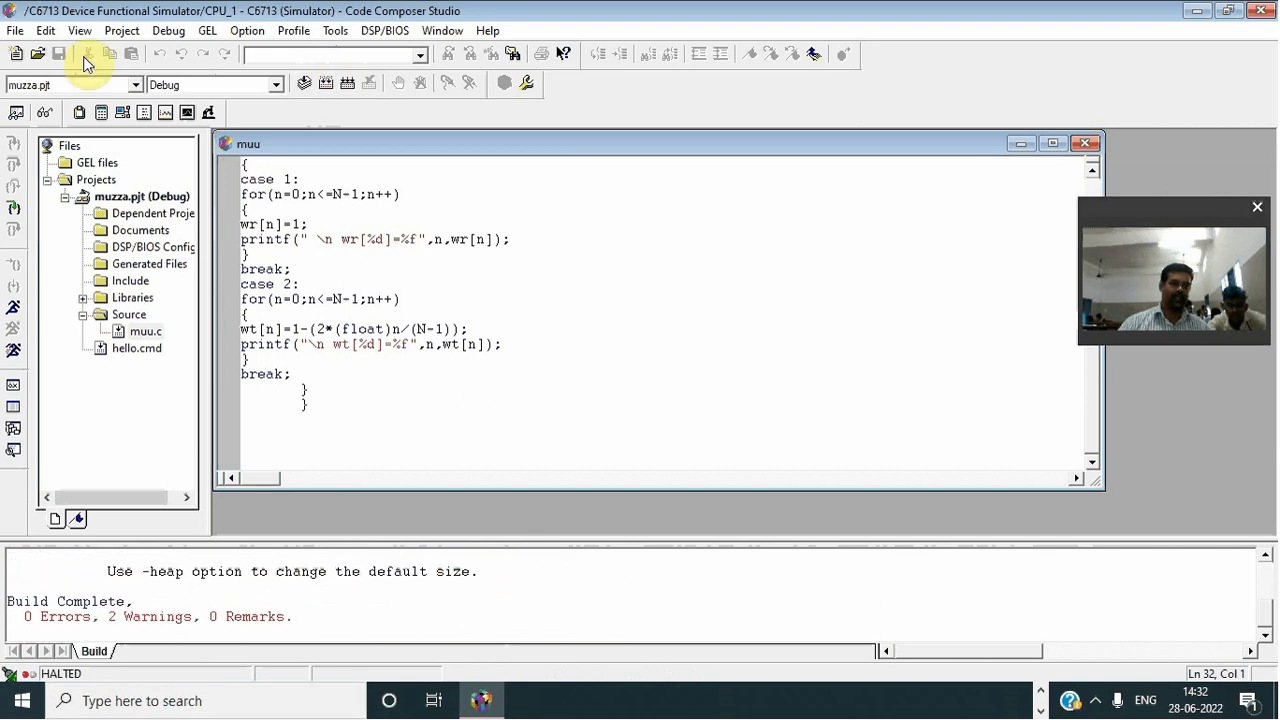
{"action": "left_click", "coordinate": [13, 30]}
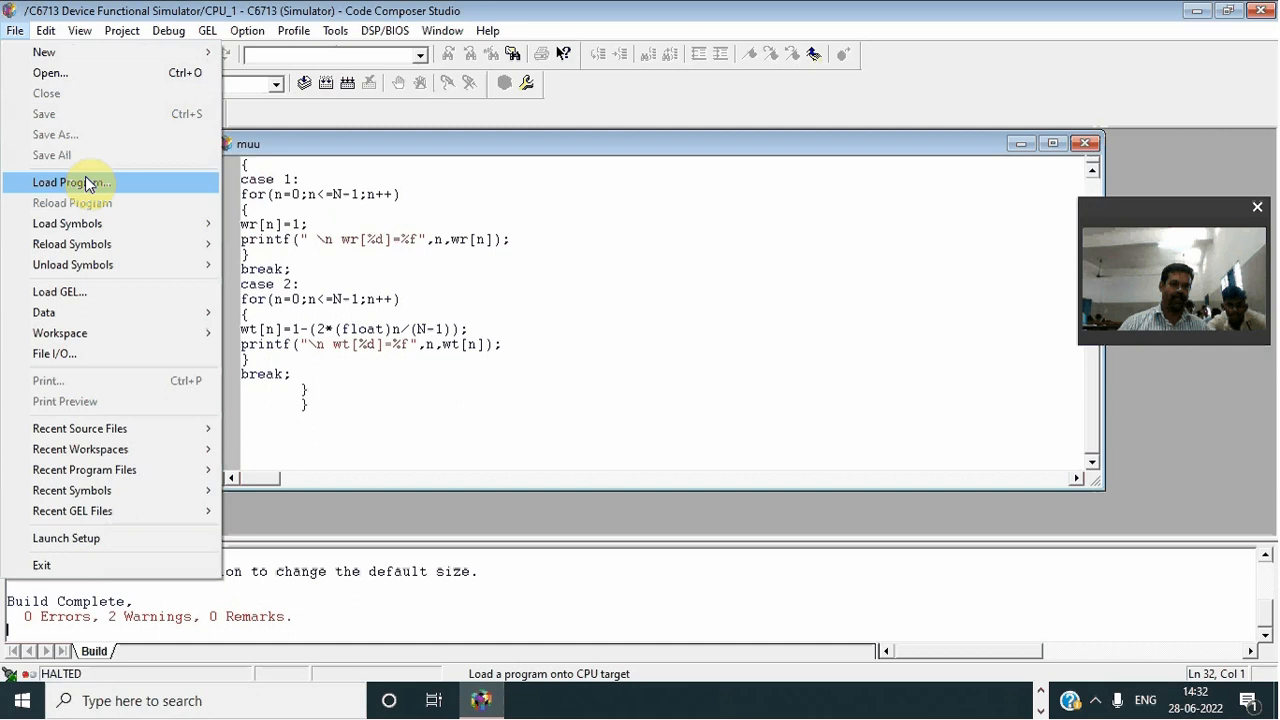
- Load the built .out program from the Debug folder onto the simulated C6713
{"action": "left_click", "coordinate": [70, 182]}
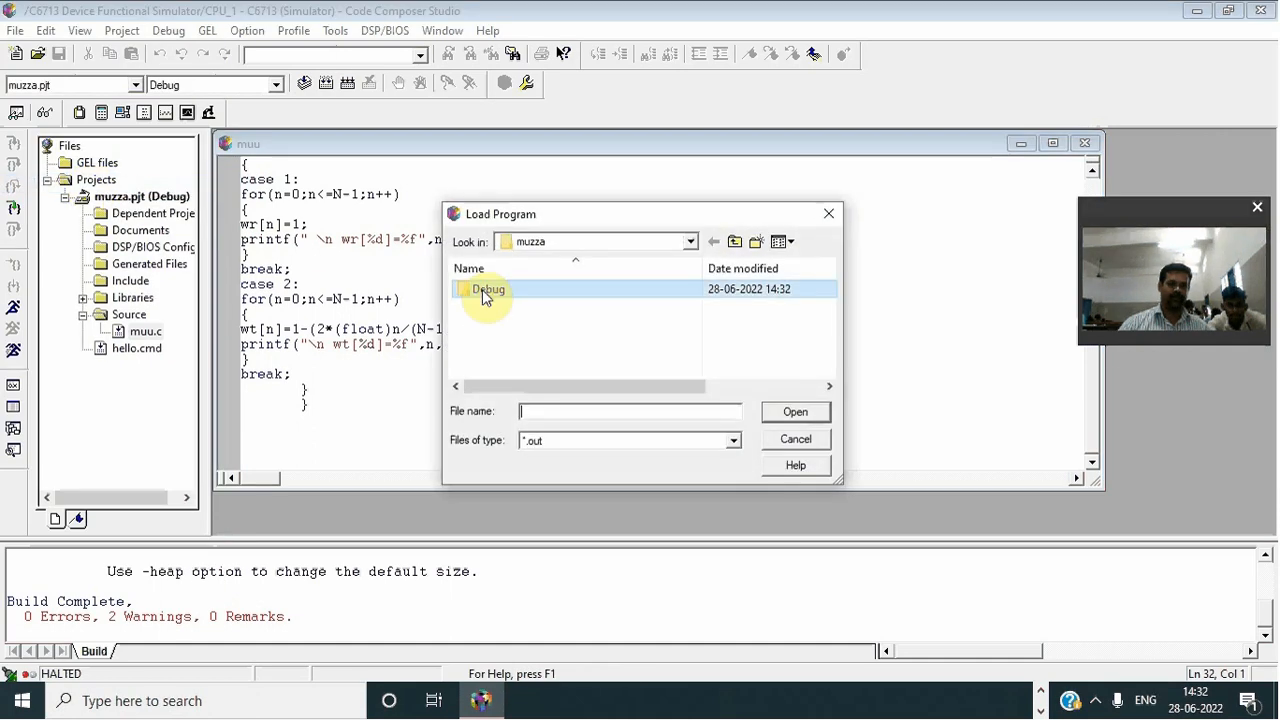
{"action": "left_click", "coordinate": [795, 439]}
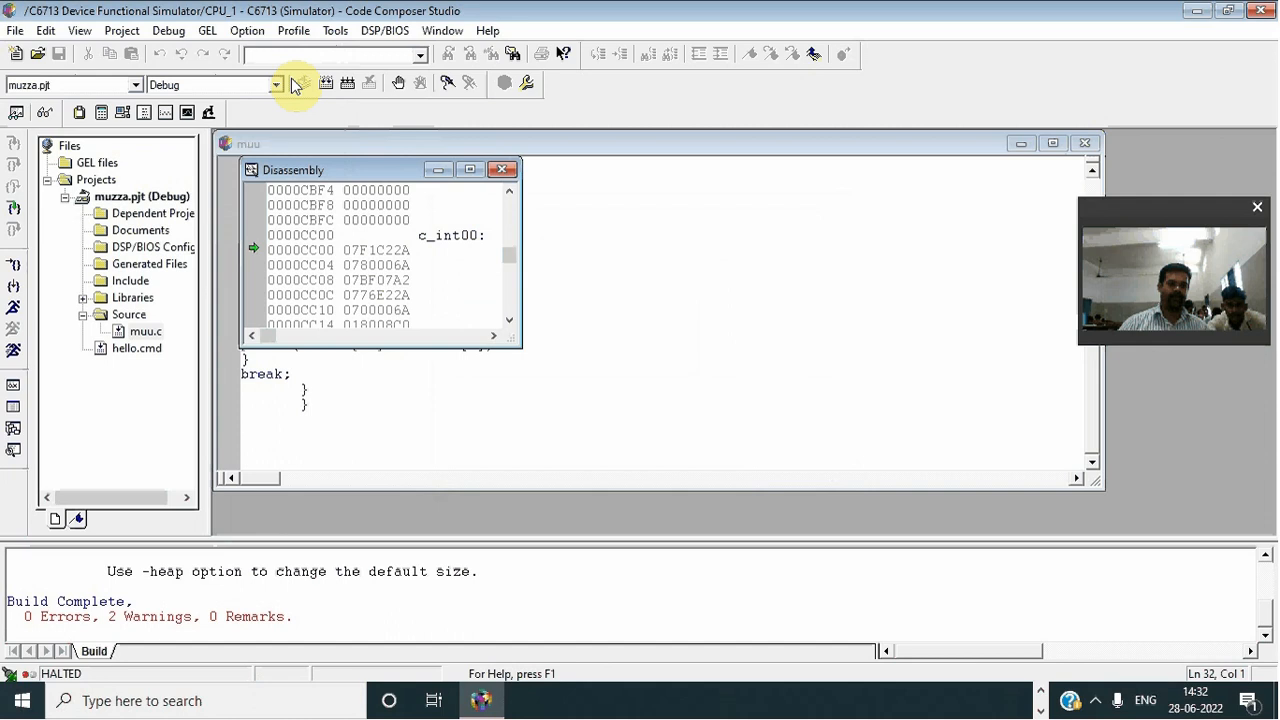
{"action": "left_click", "coordinate": [139, 31]}
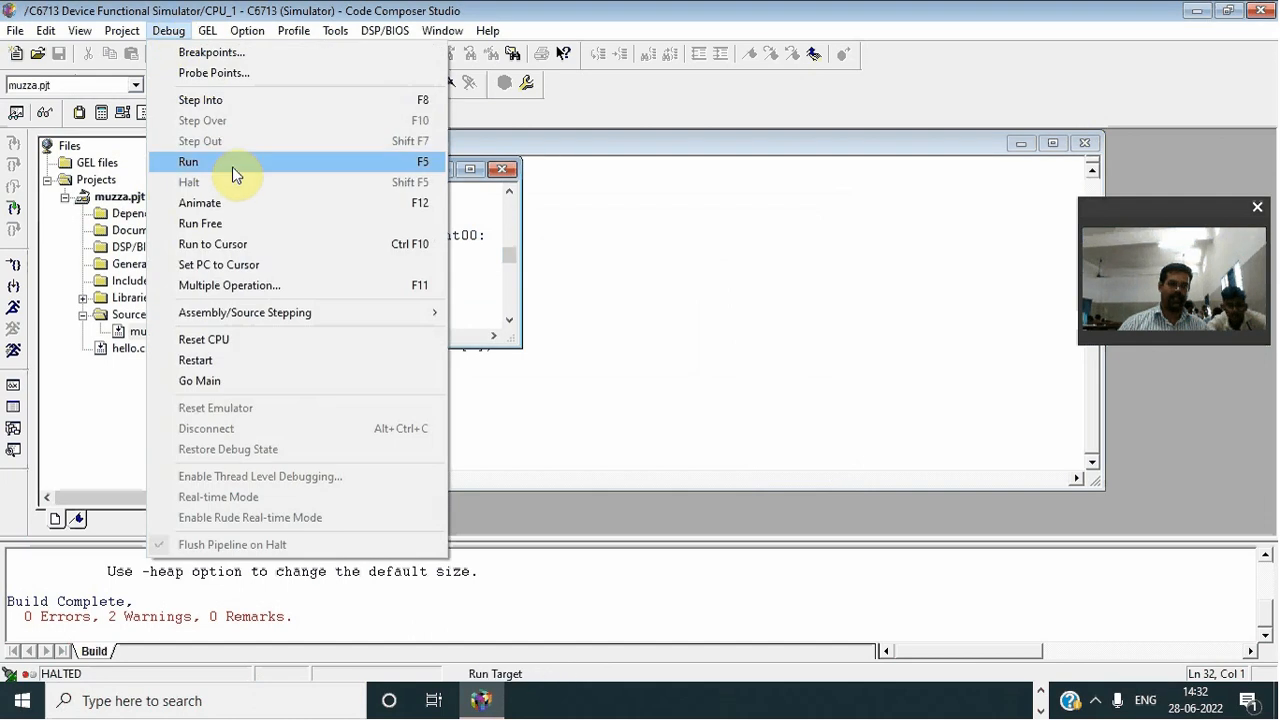
- Run the program with 64 samples and window choice 1, printing wr[0]–wr[63] as 1.000000
{"action": "left_click", "coordinate": [188, 162]}
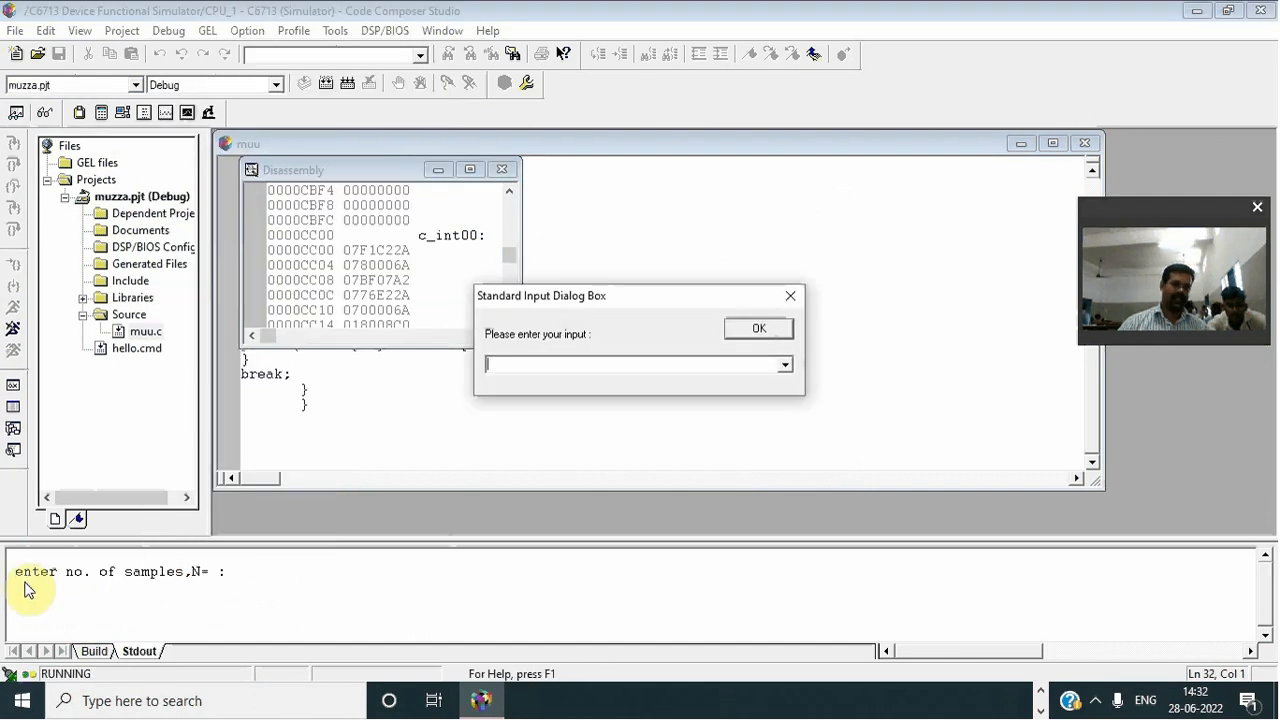
{"action": "left_click", "coordinate": [525, 364]}
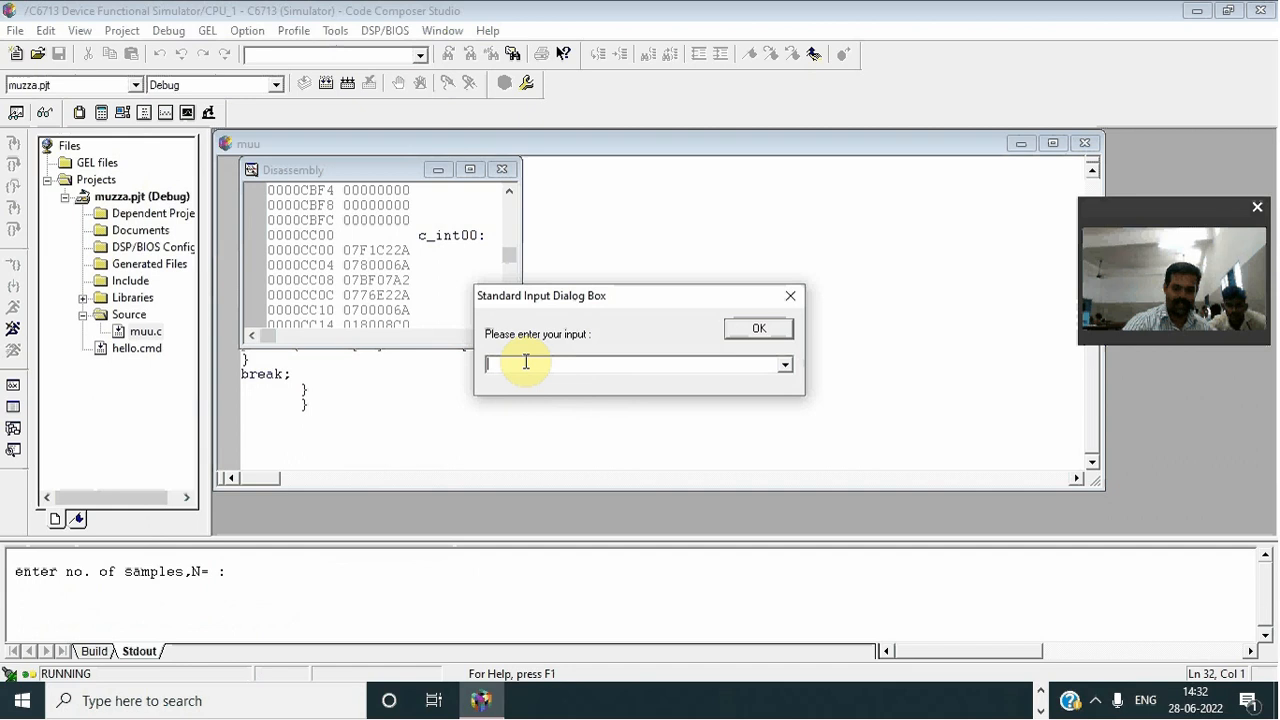
{"action": "type", "text": "64"}
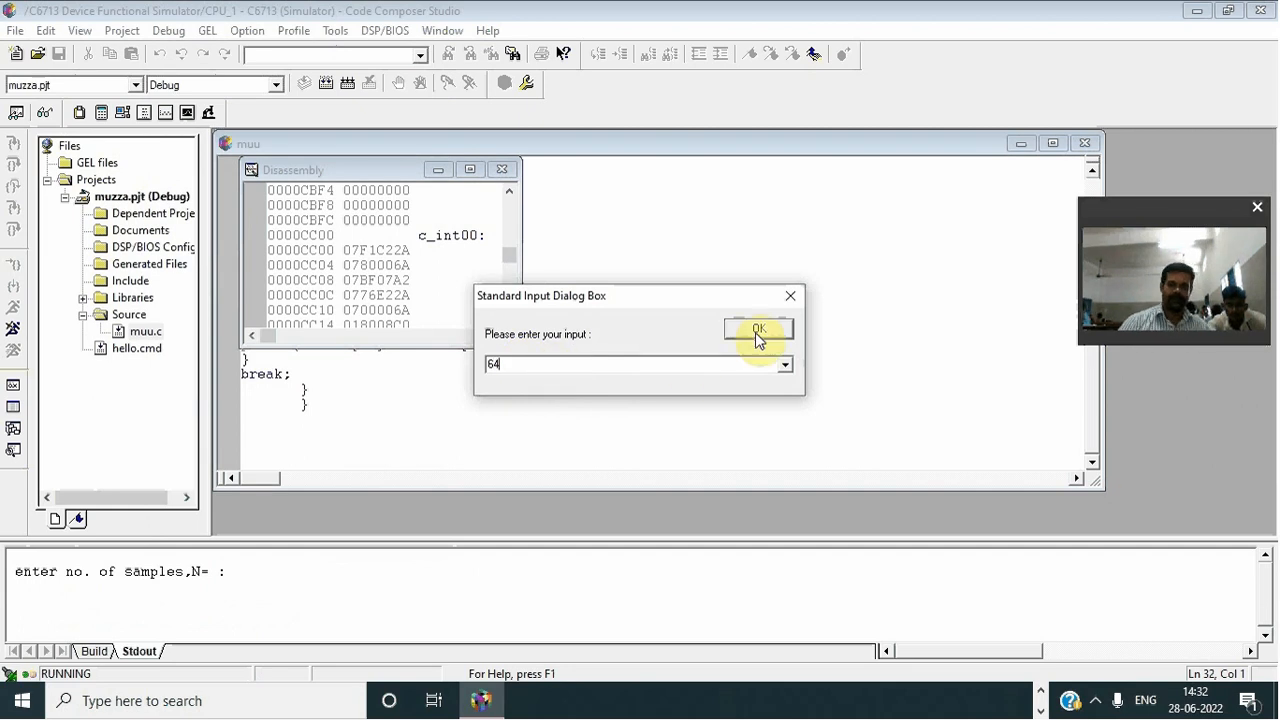
{"action": "left_click", "coordinate": [758, 330]}
{"action": "type", "text": "1"}
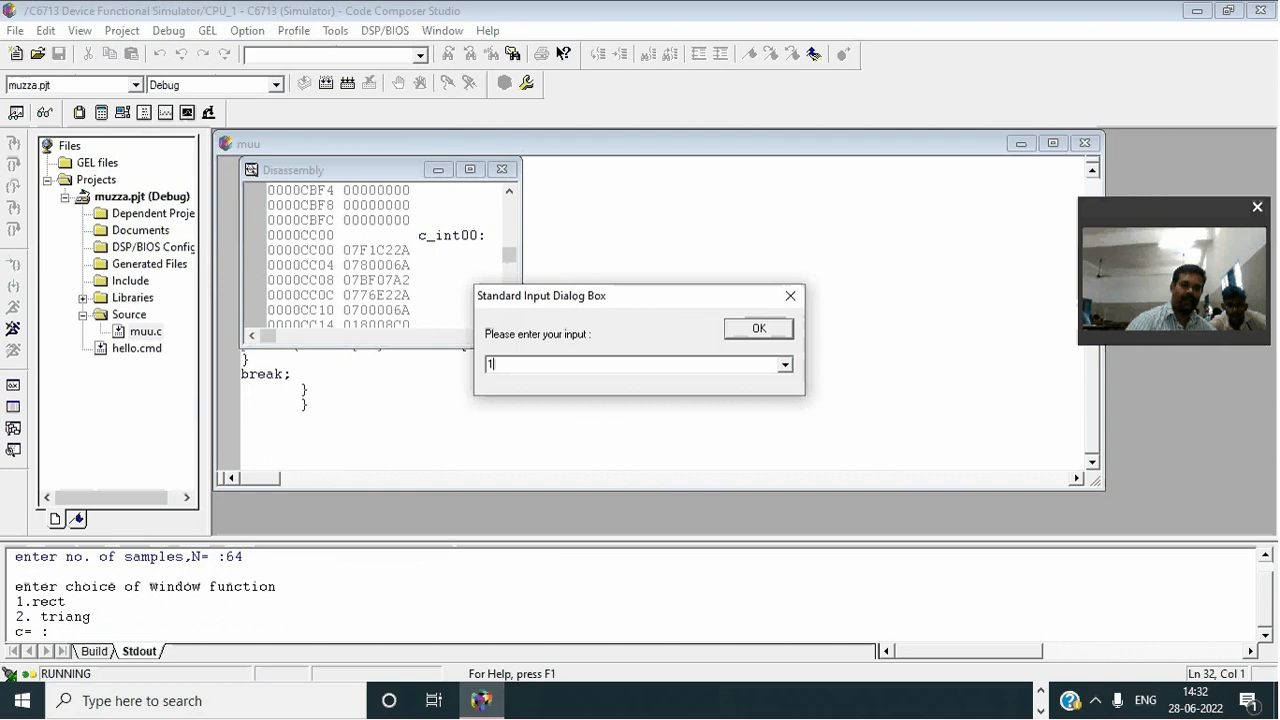
{"action": "left_click", "coordinate": [758, 328]}
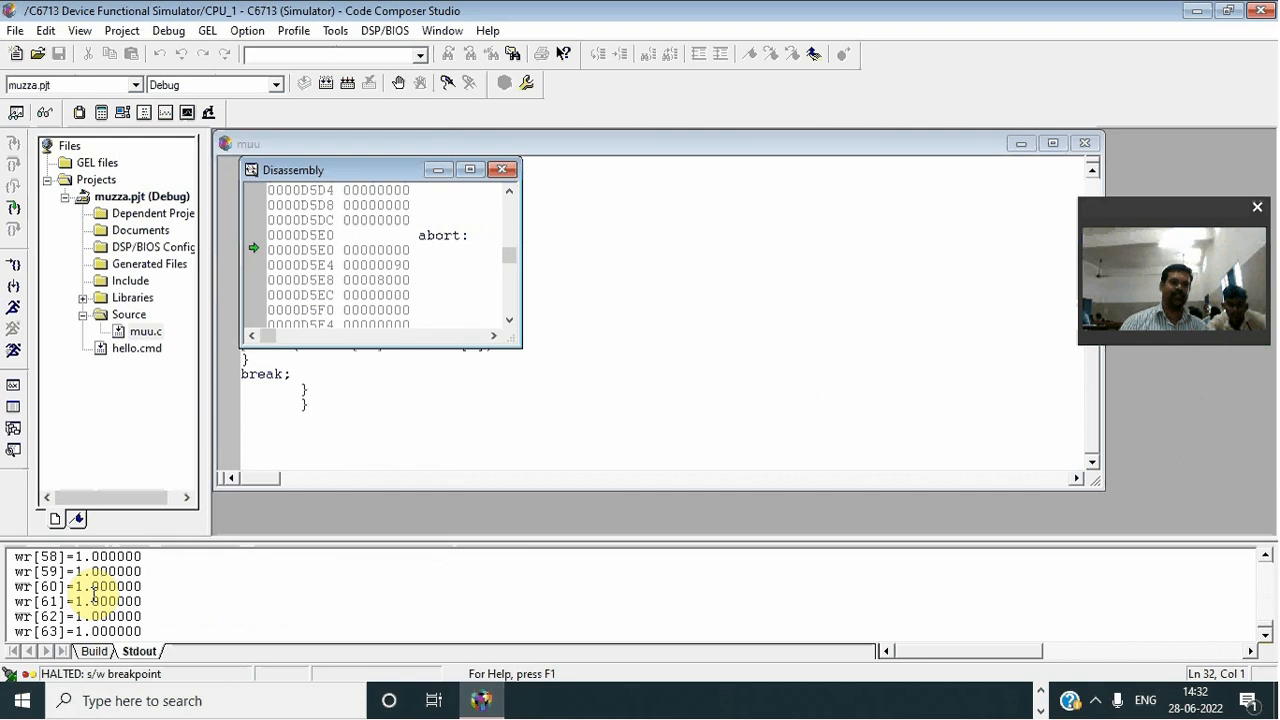
{"action": "left_click", "coordinate": [88, 32]}
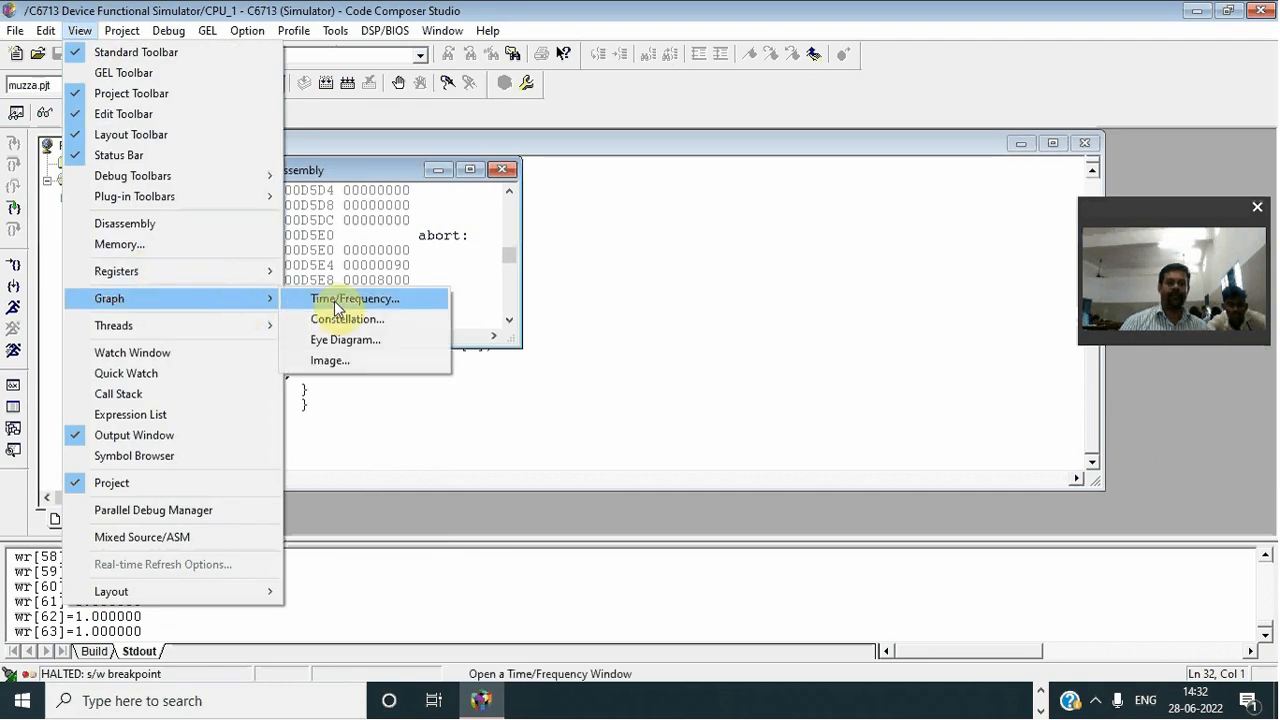
- Configure a time graph of wr with buffer and display size 64, 32-bit floating point
{"action": "left_click", "coordinate": [352, 298]}
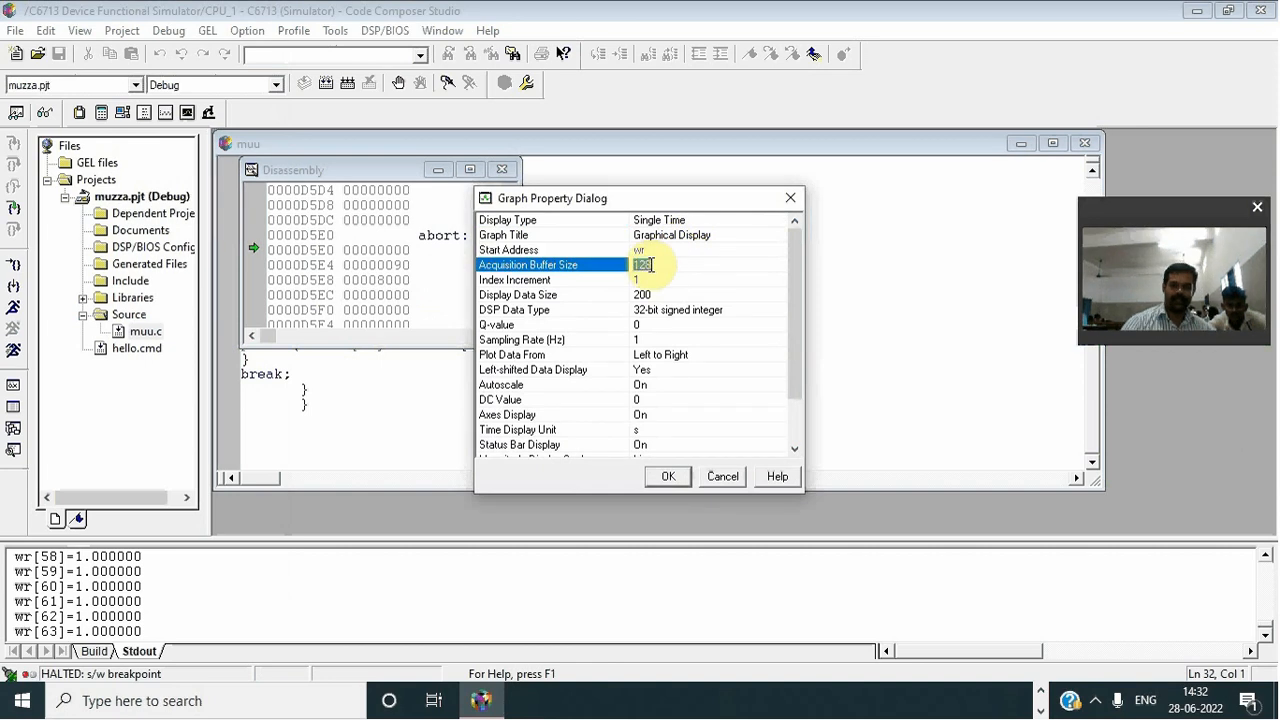
{"action": "type", "text": "64"}
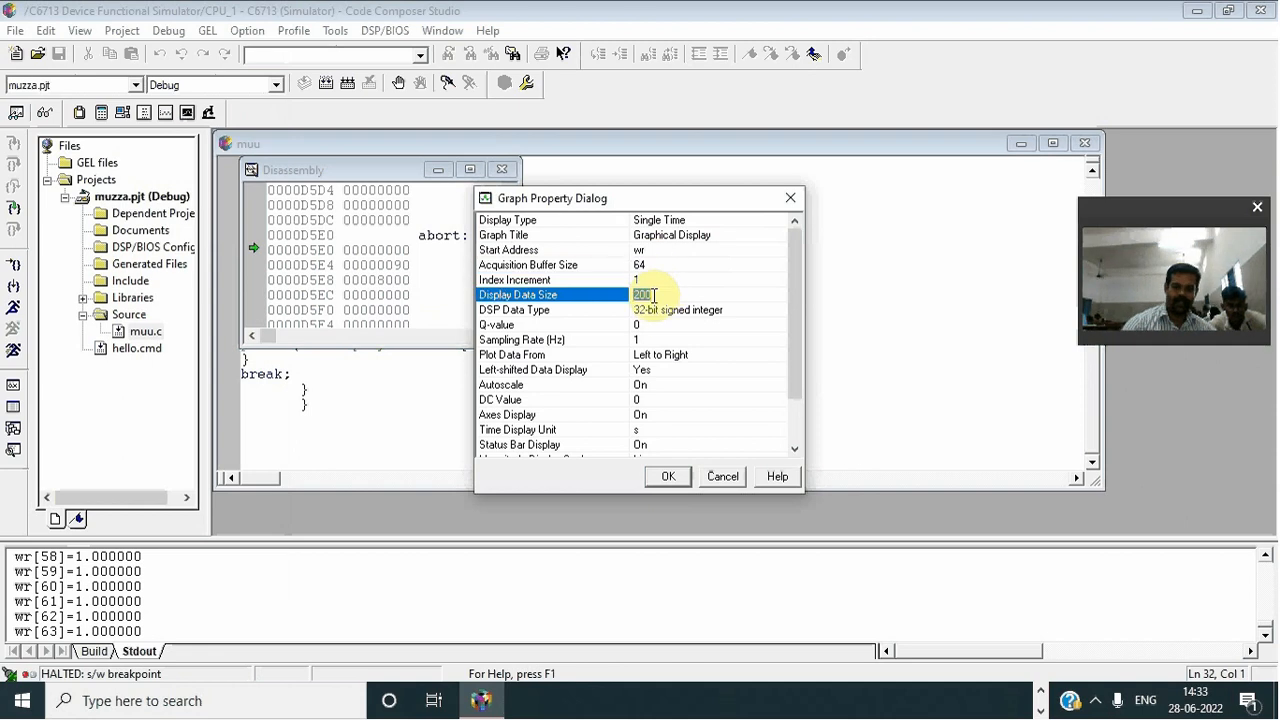
{"action": "type", "text": "64"}
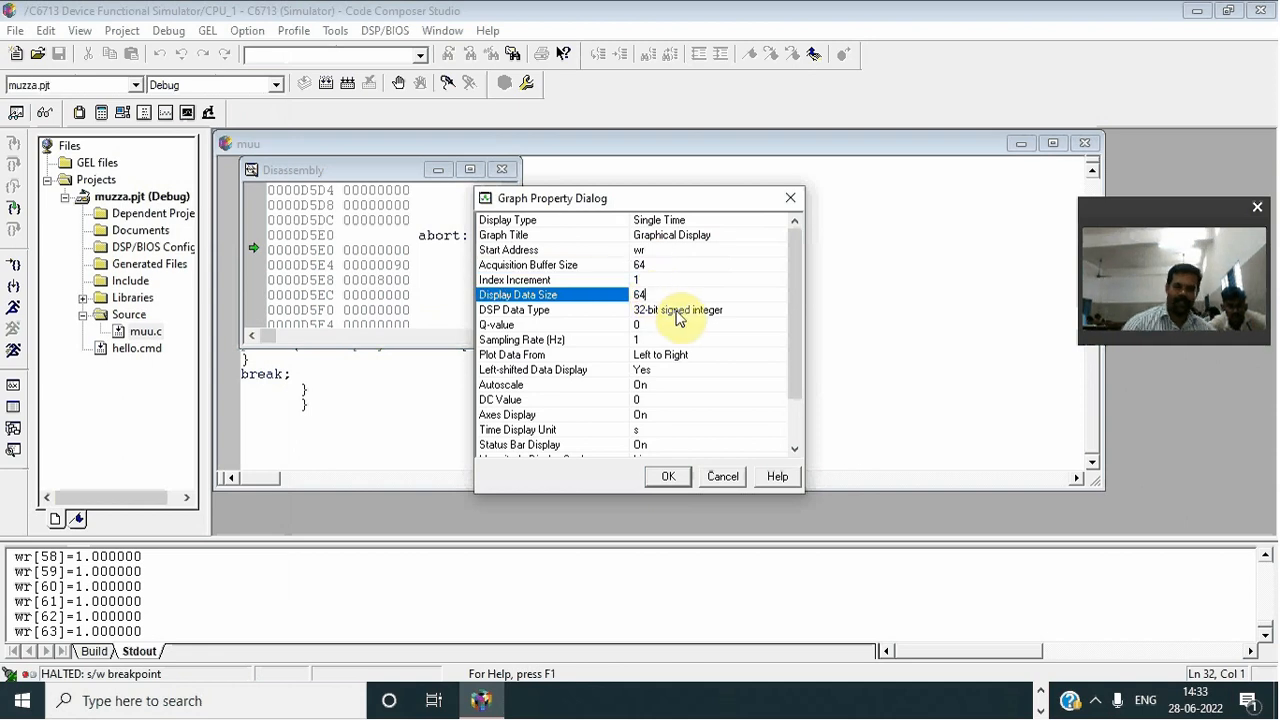
{"action": "left_click", "coordinate": [781, 310]}
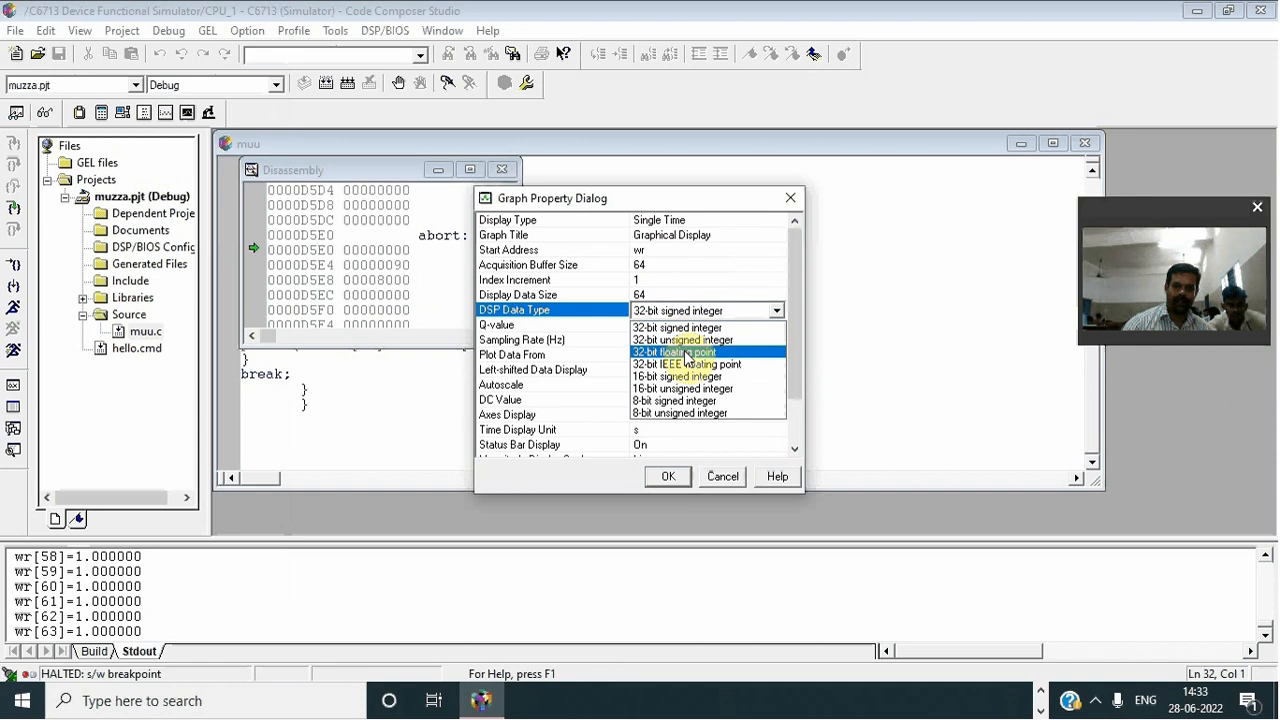
{"action": "left_click", "coordinate": [674, 352]}
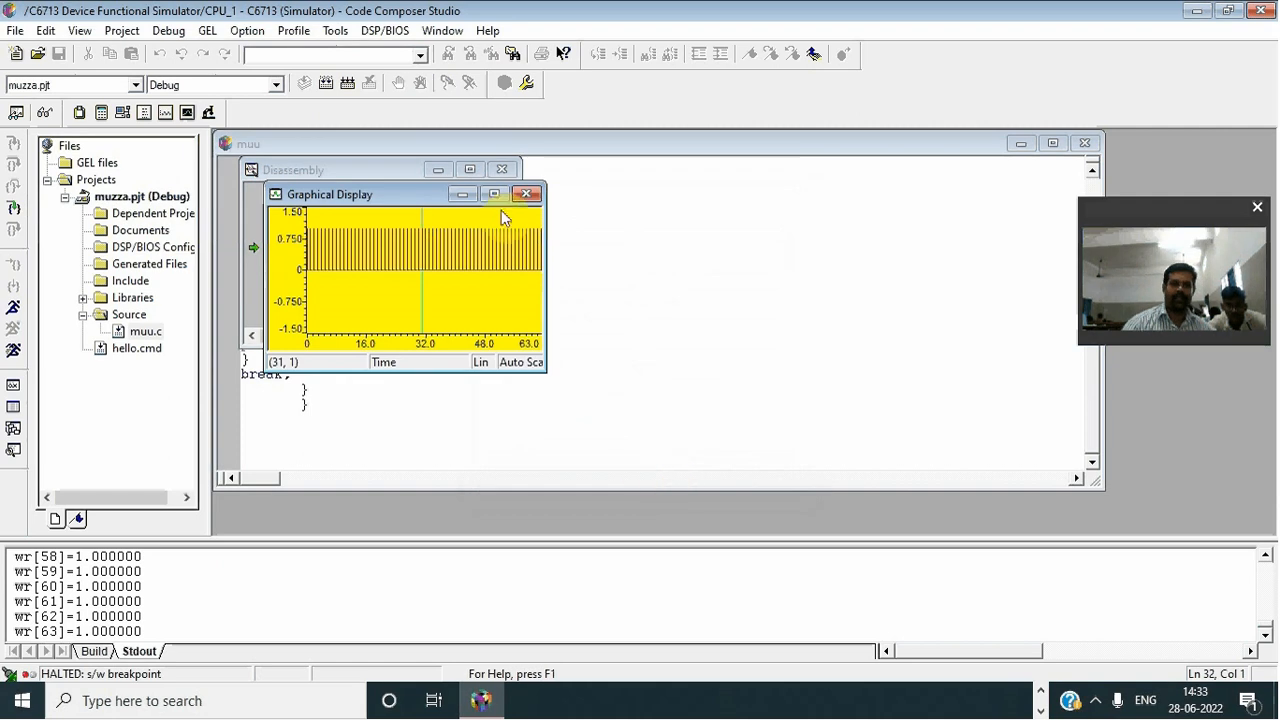
- Maximize the wr Graphical Display window to fill the workspace
{"action": "left_click", "coordinate": [493, 194]}
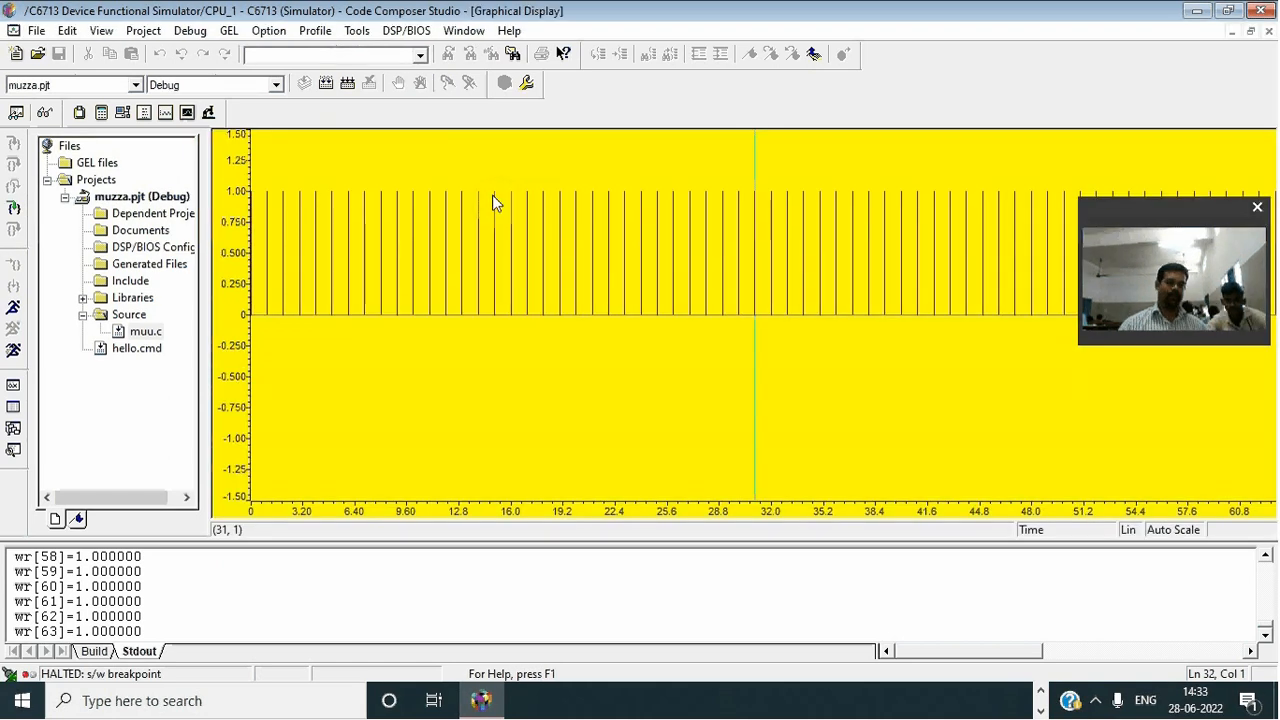
{"action": "mouse_move", "coordinate": [1046, 701]}
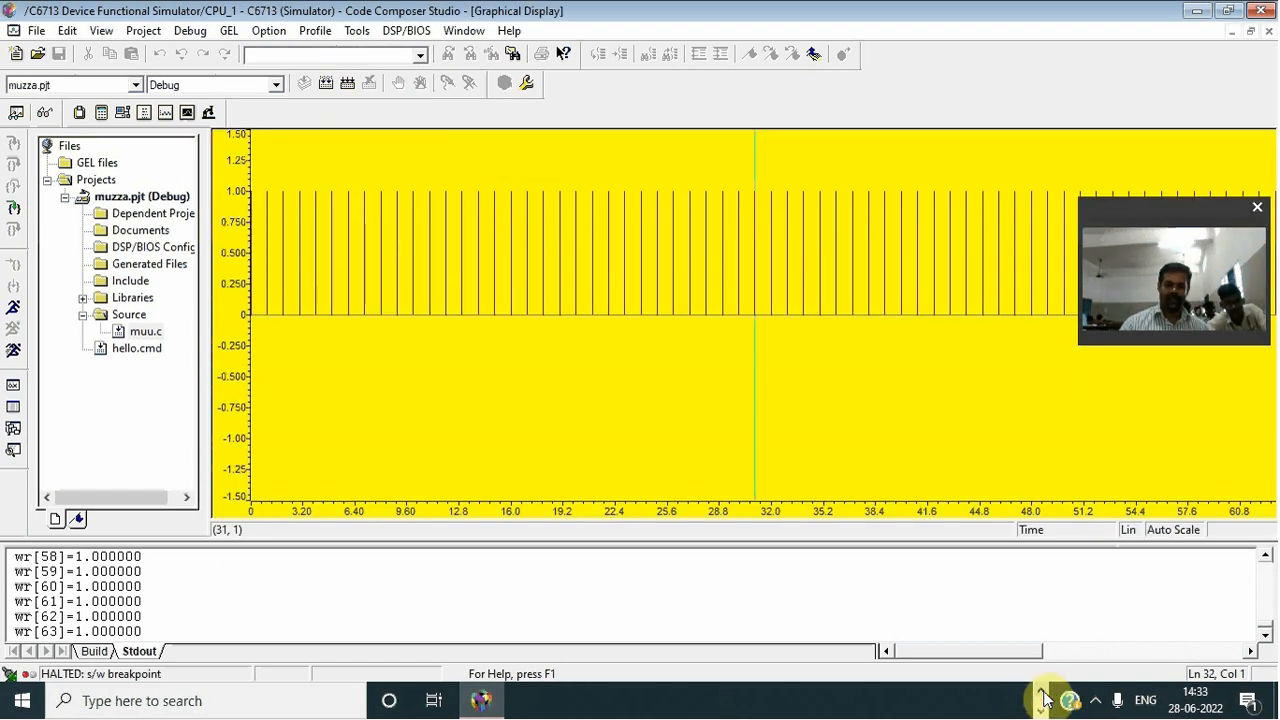
{"action": "left_click", "coordinate": [1012, 702]}
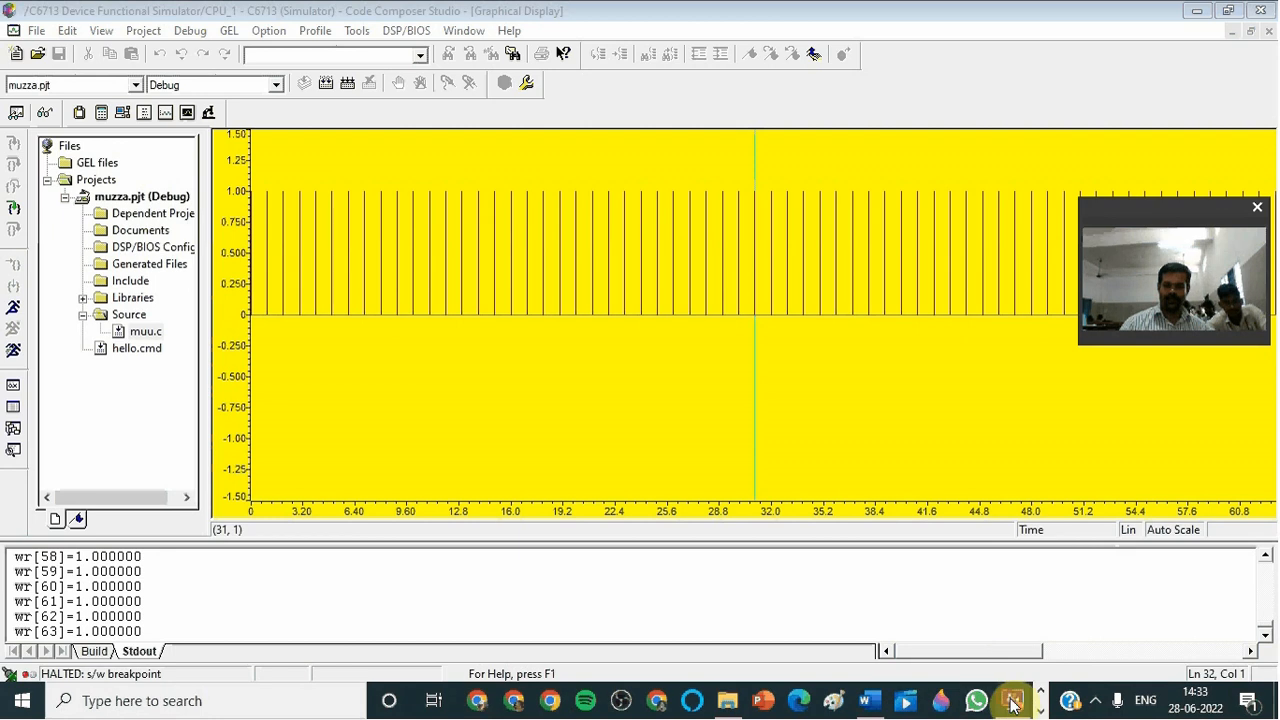